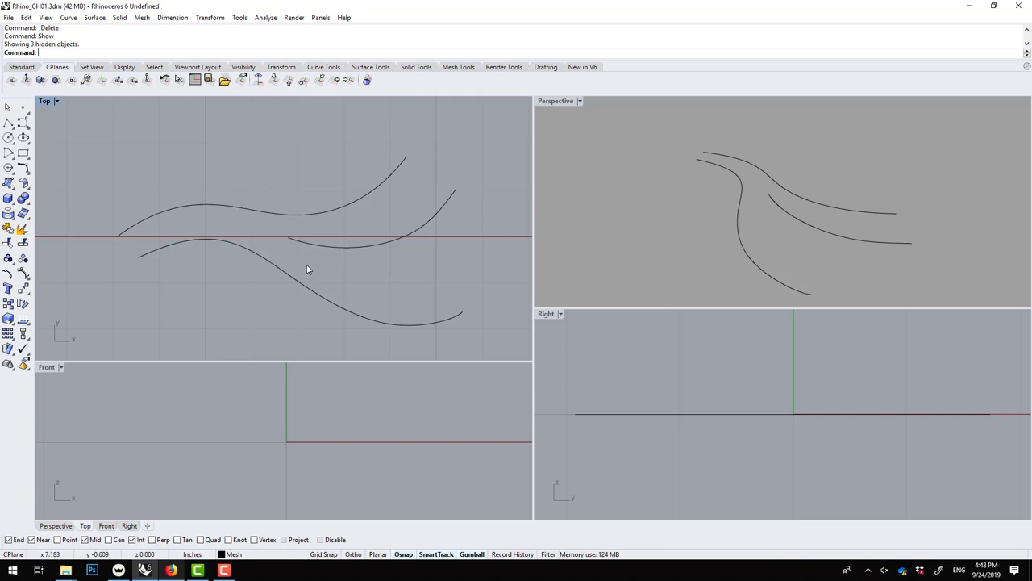
pyautogui.moveTo(374, 217)
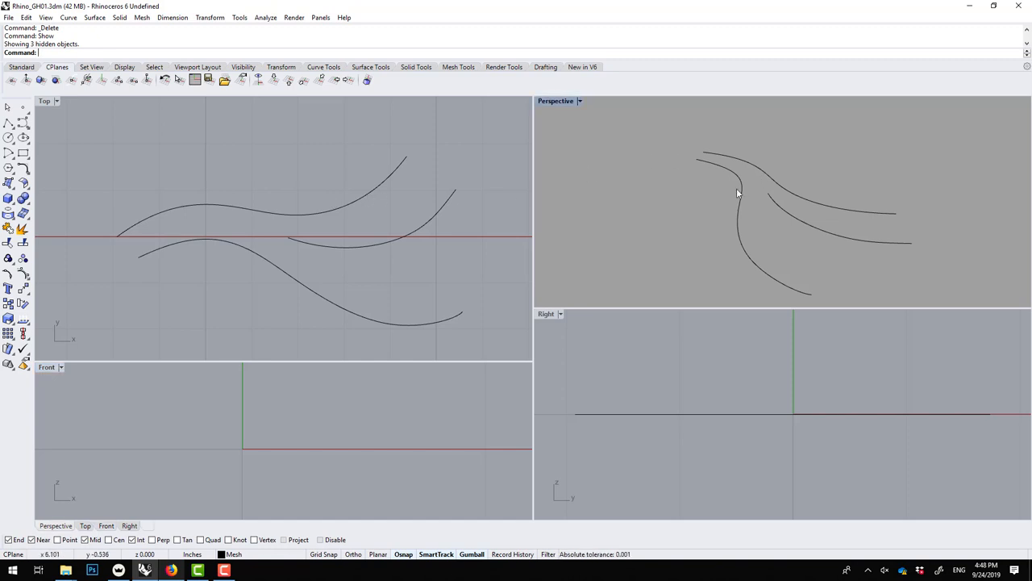
# Select the wavy curve, change the Perspective view's display mode, and launch Grasshopper
pyautogui.click(558, 101)
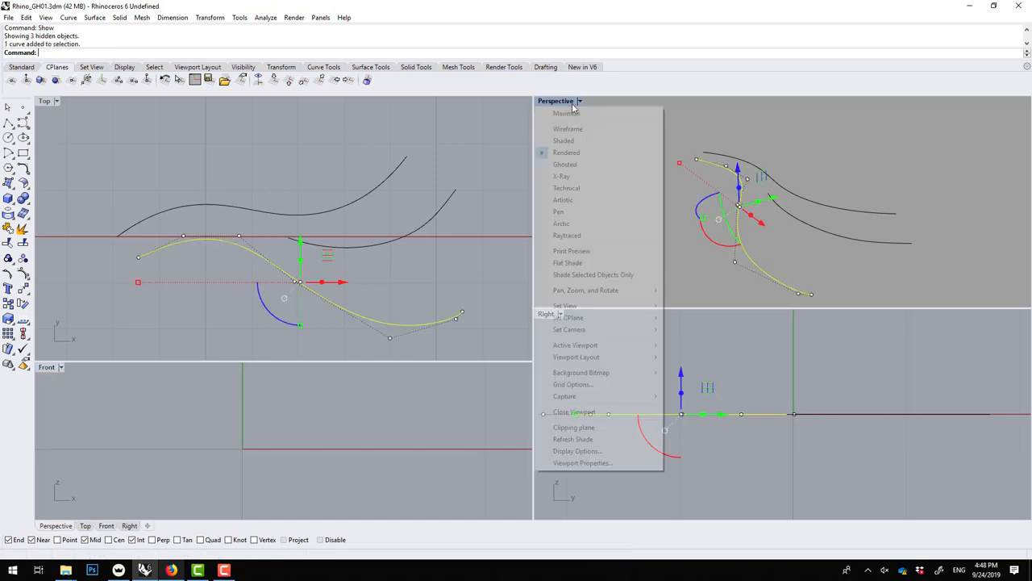
pyautogui.click(563, 140)
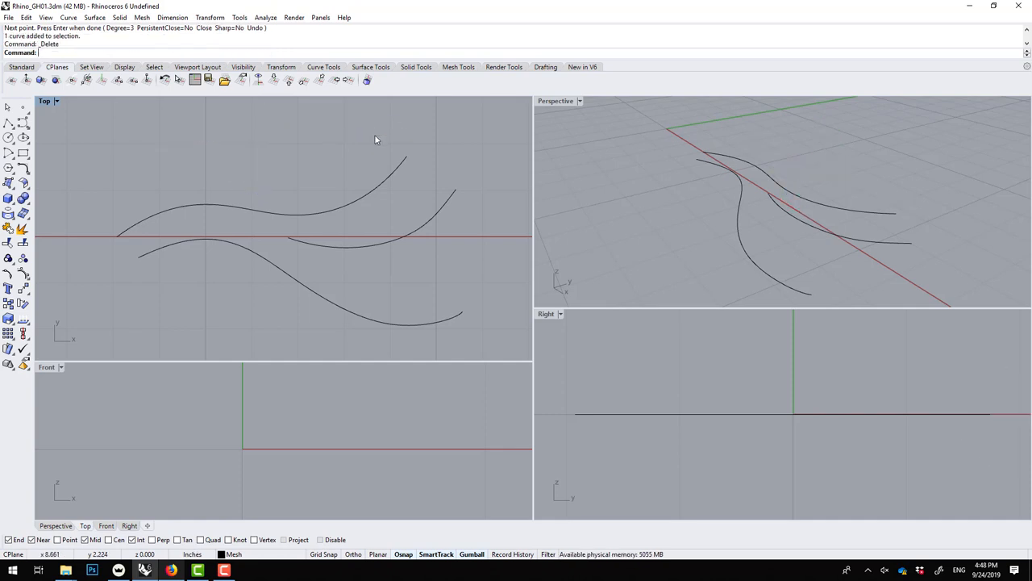
pyautogui.write('Grasshopper')
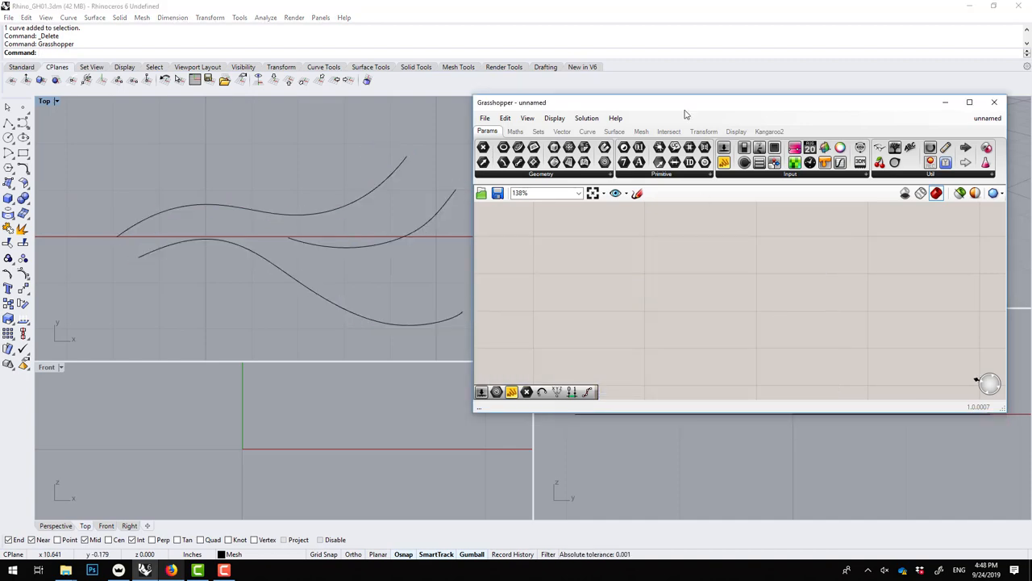
# Move the Grasshopper editor over the viewports and zoom its empty canvas
pyautogui.moveTo(685, 113); pyautogui.dragTo(516, 126)
pyautogui.write('1001')
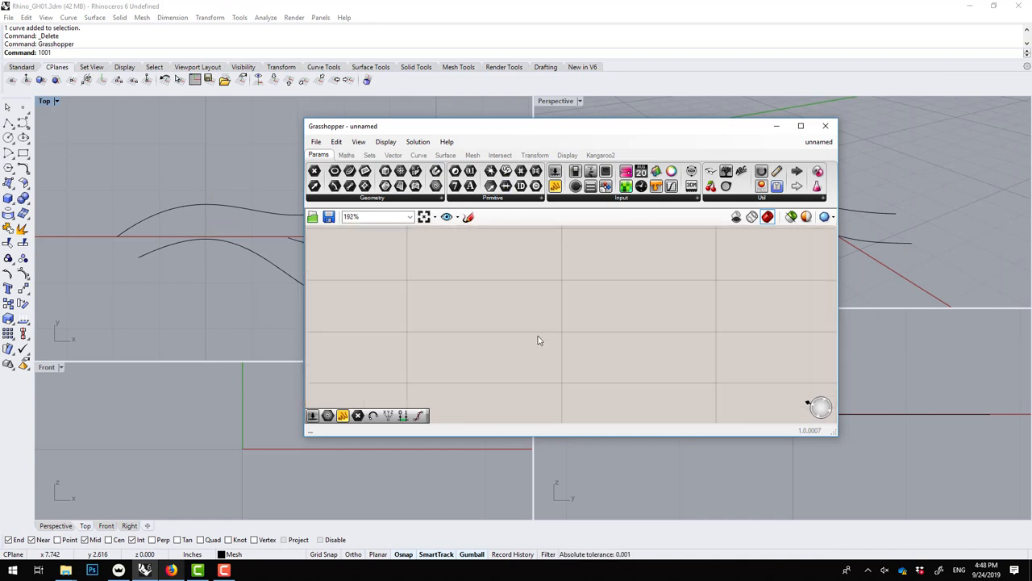
pyautogui.scroll(-3)
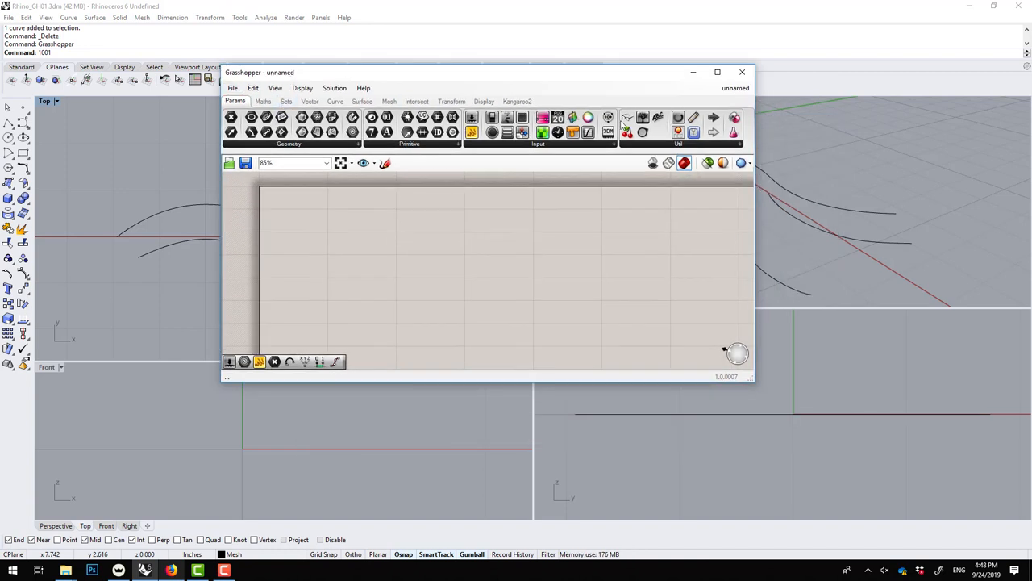
pyautogui.moveTo(383, 218)
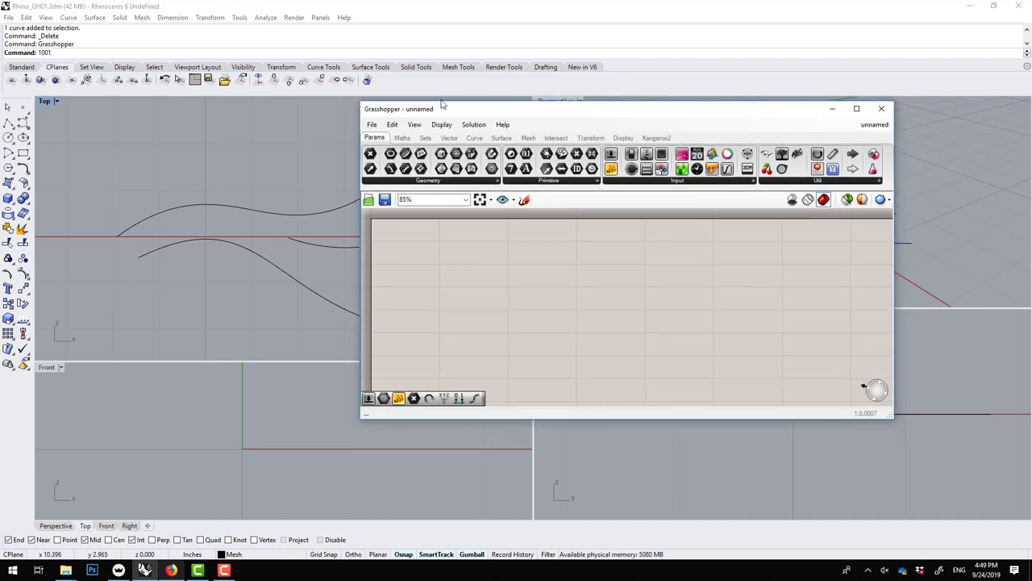
pyautogui.click(372, 124)
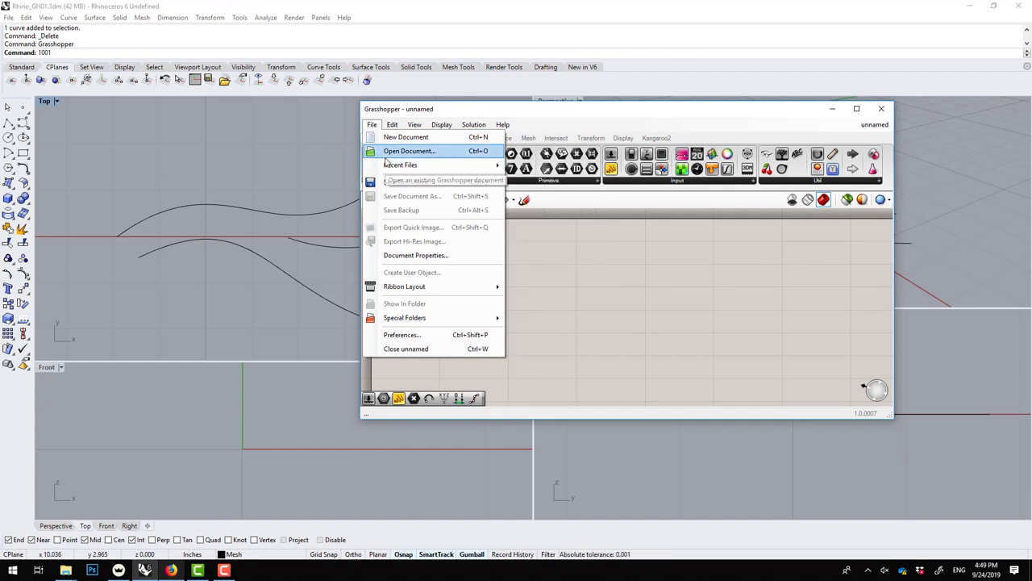
pyautogui.click(406, 136)
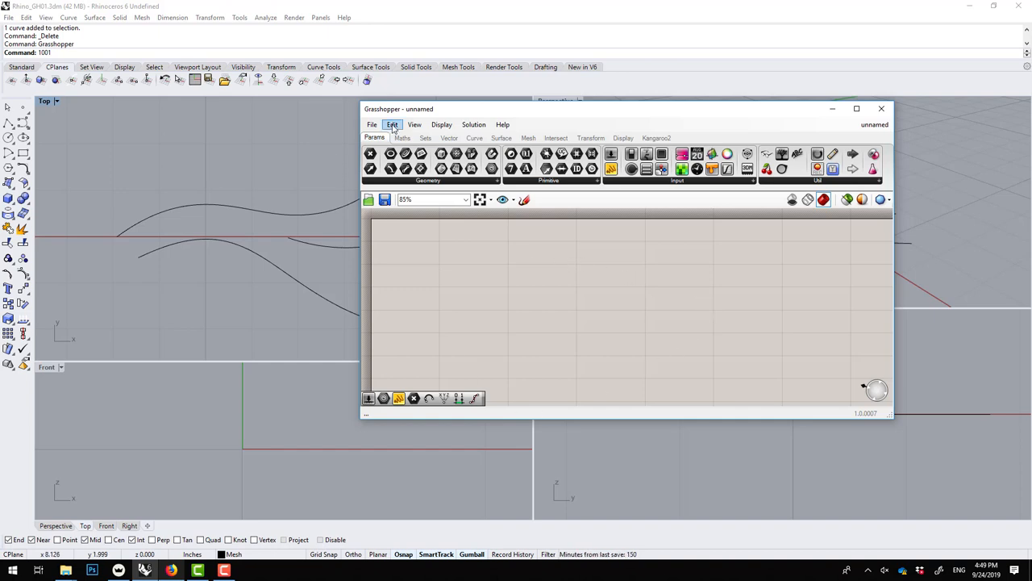
pyautogui.click(442, 124)
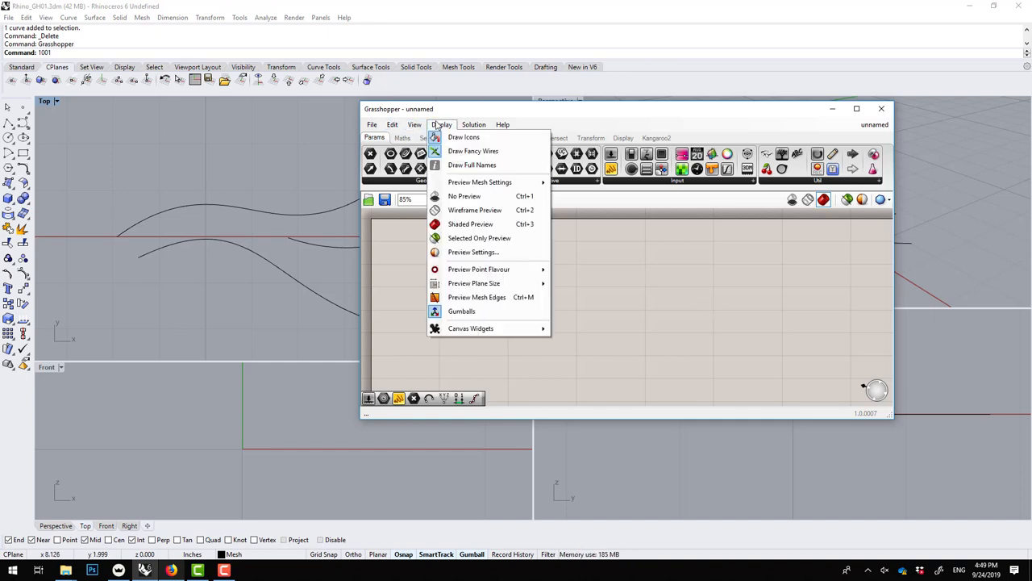
pyautogui.click(473, 124)
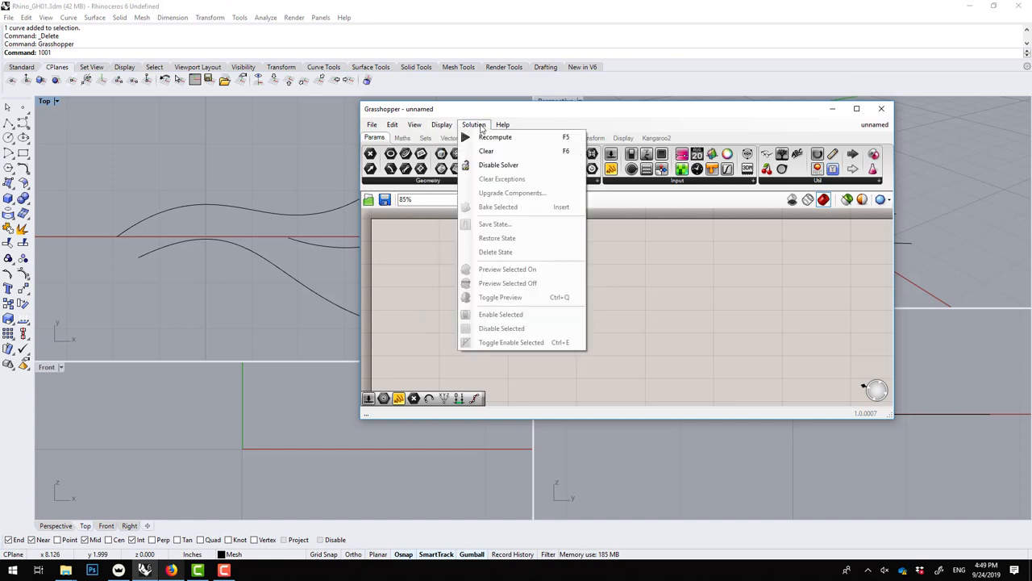
pyautogui.click(441, 124)
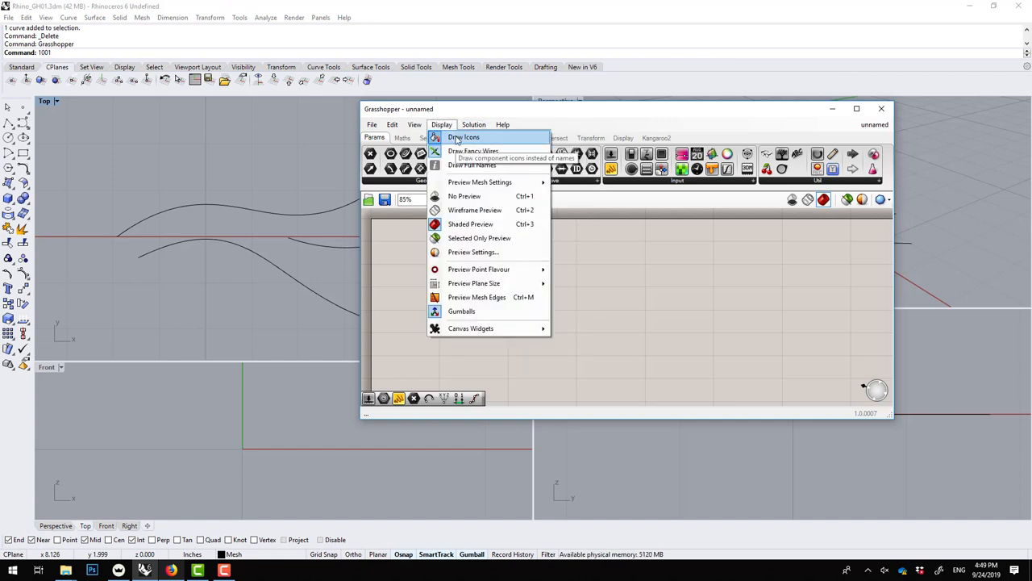
pyautogui.moveTo(473, 151)
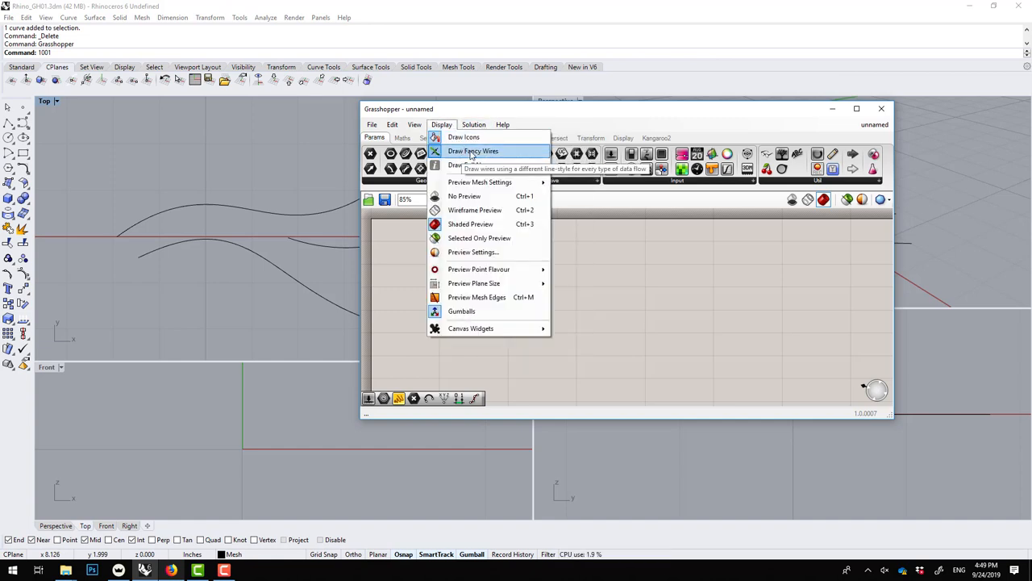
pyautogui.moveTo(464, 137)
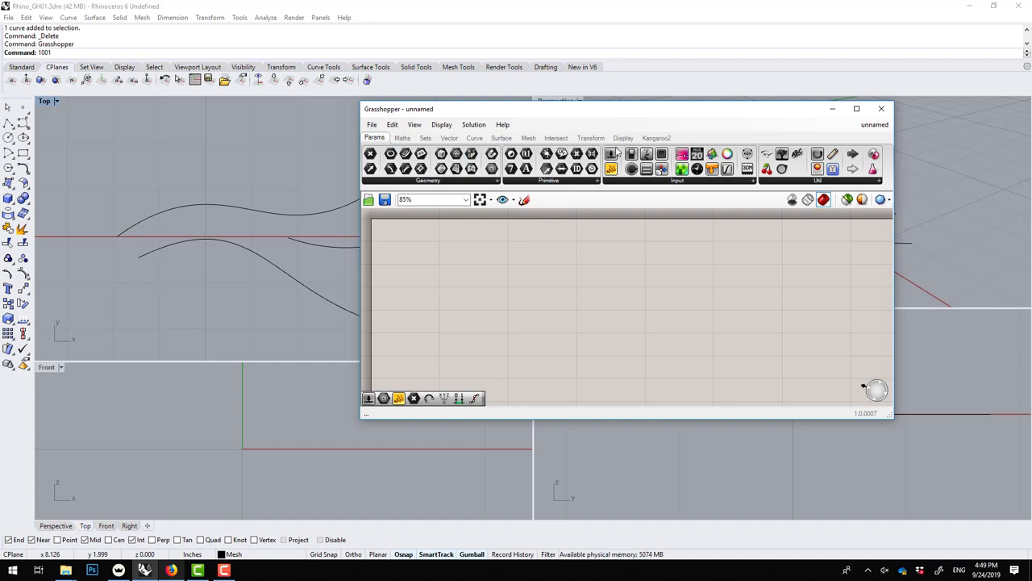
pyautogui.moveTo(632, 236)
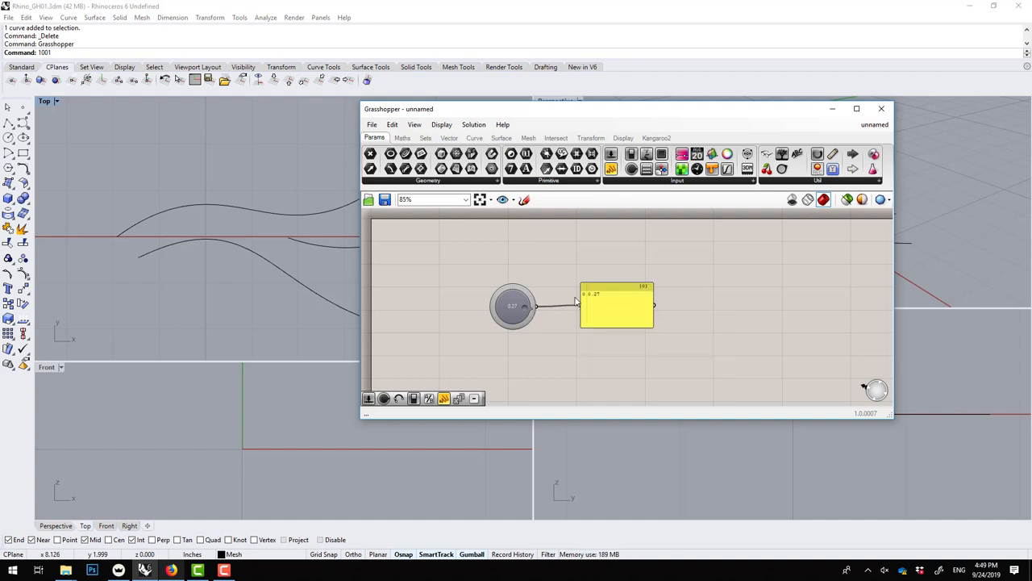
pyautogui.scroll(3)
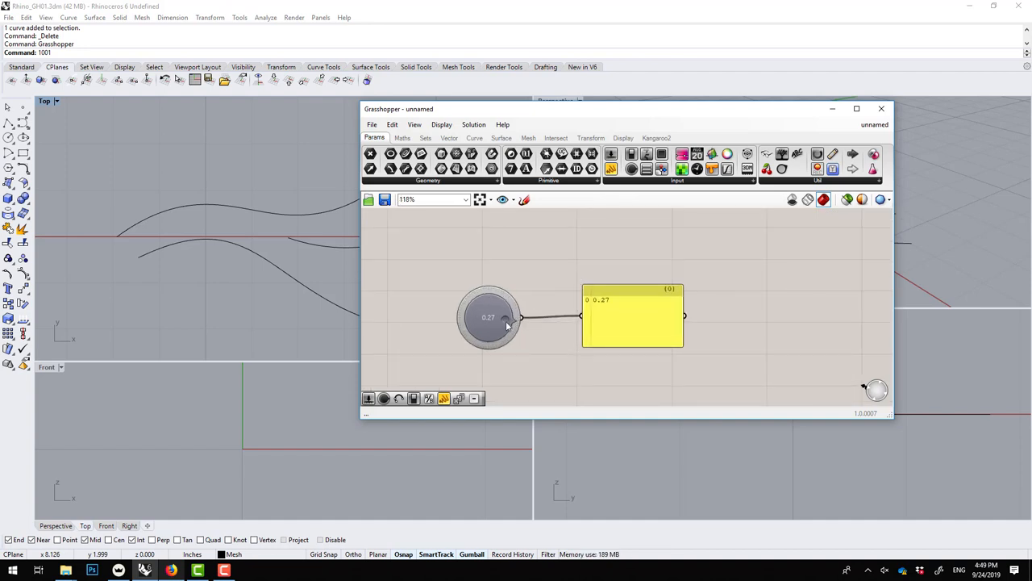
pyautogui.moveTo(488, 317); pyautogui.dragTo(488, 305)
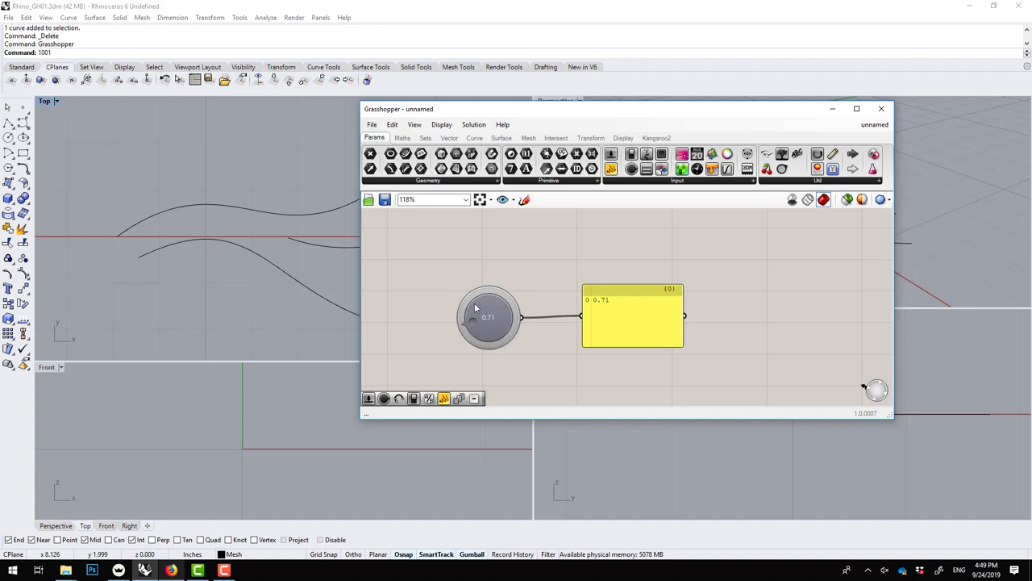
pyautogui.moveTo(488, 317); pyautogui.dragTo(496, 302)
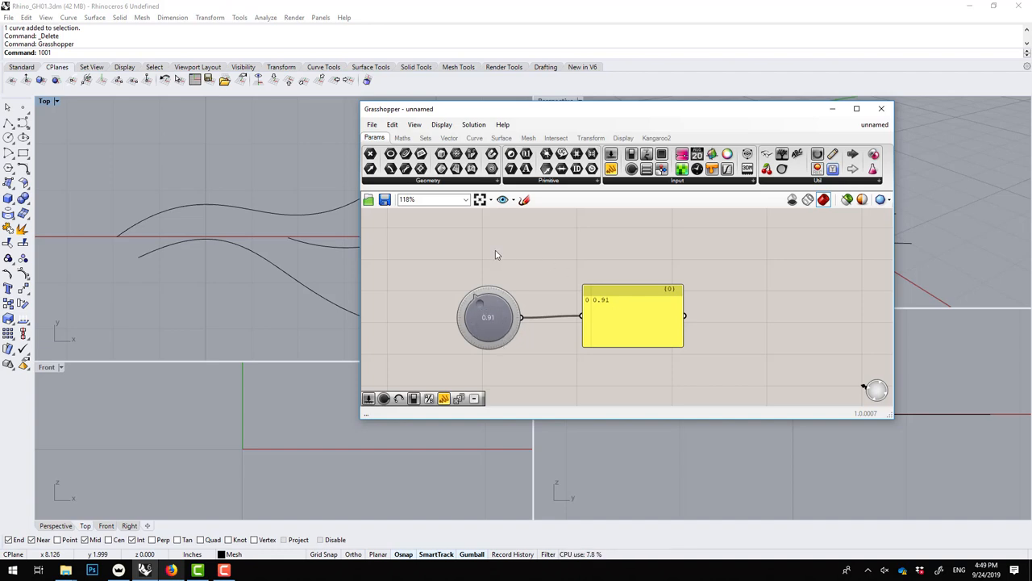
pyautogui.click(712, 369)
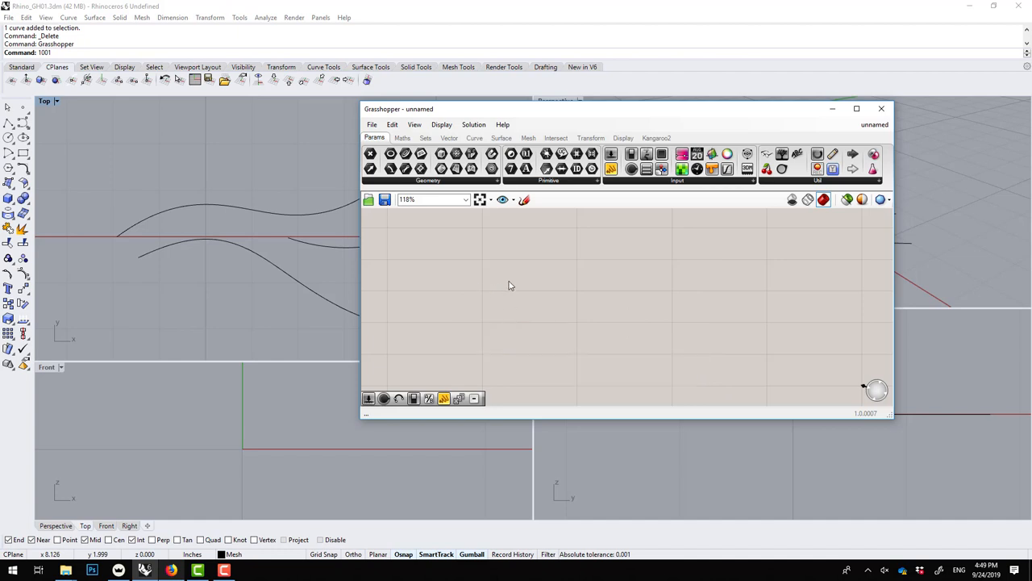
pyautogui.click(402, 137)
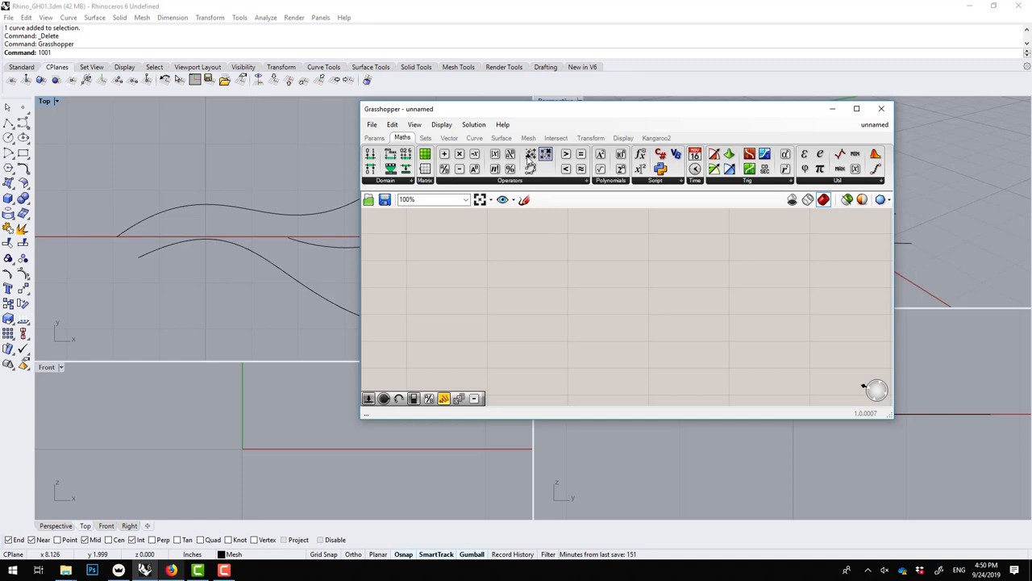
pyautogui.moveTo(444, 153)
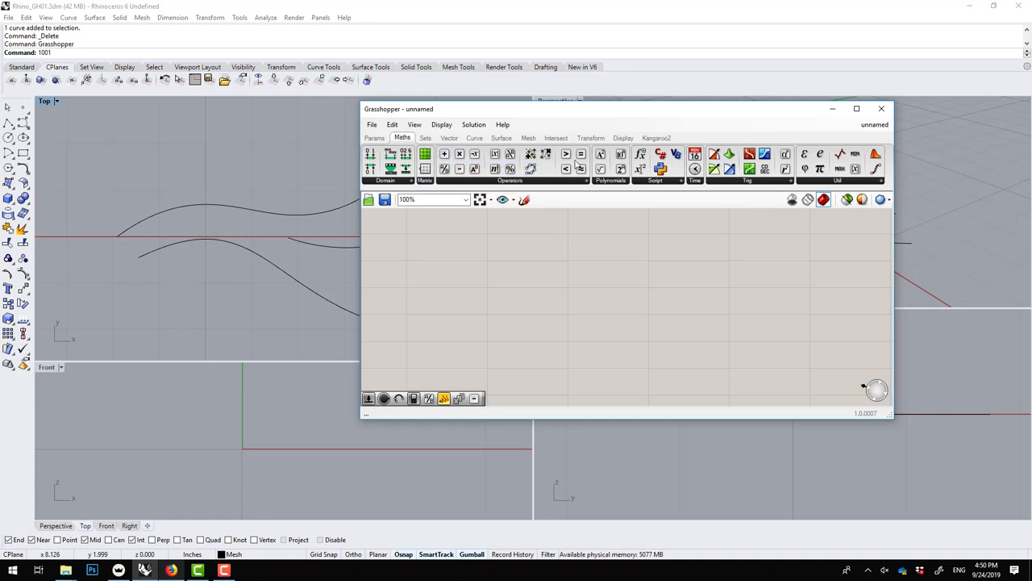
pyautogui.click(425, 138)
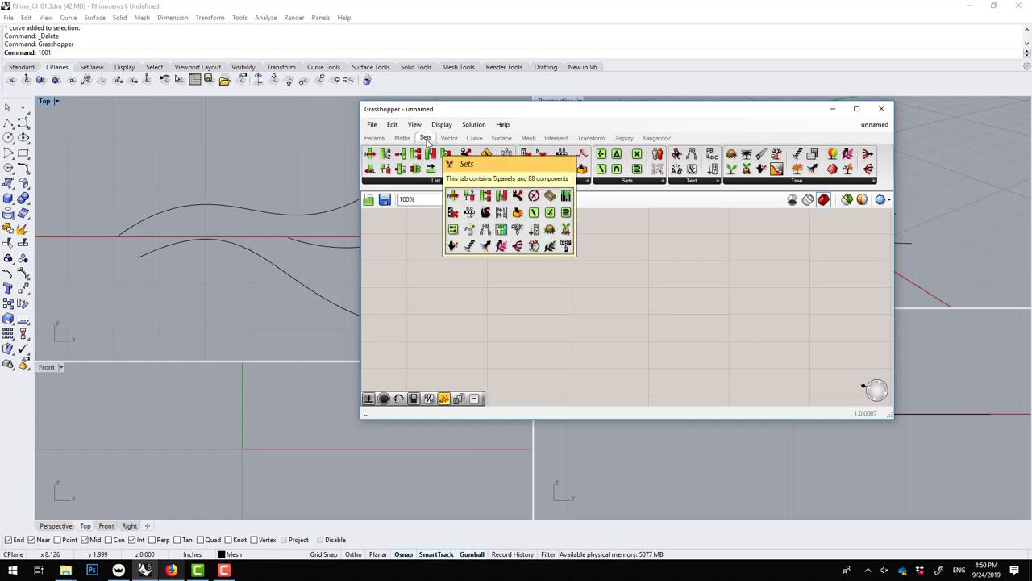
pyautogui.click(449, 138)
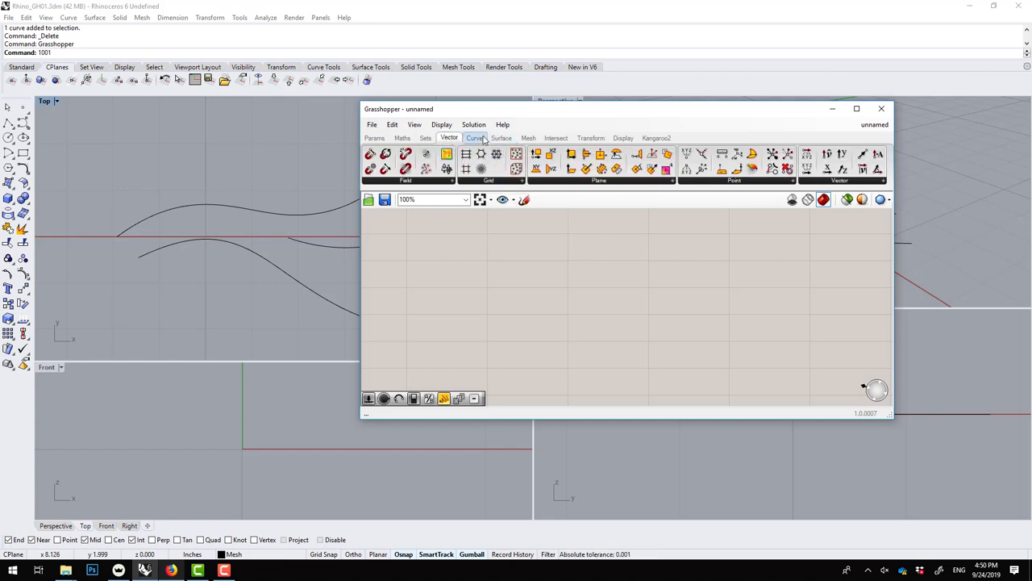
pyautogui.click(475, 137)
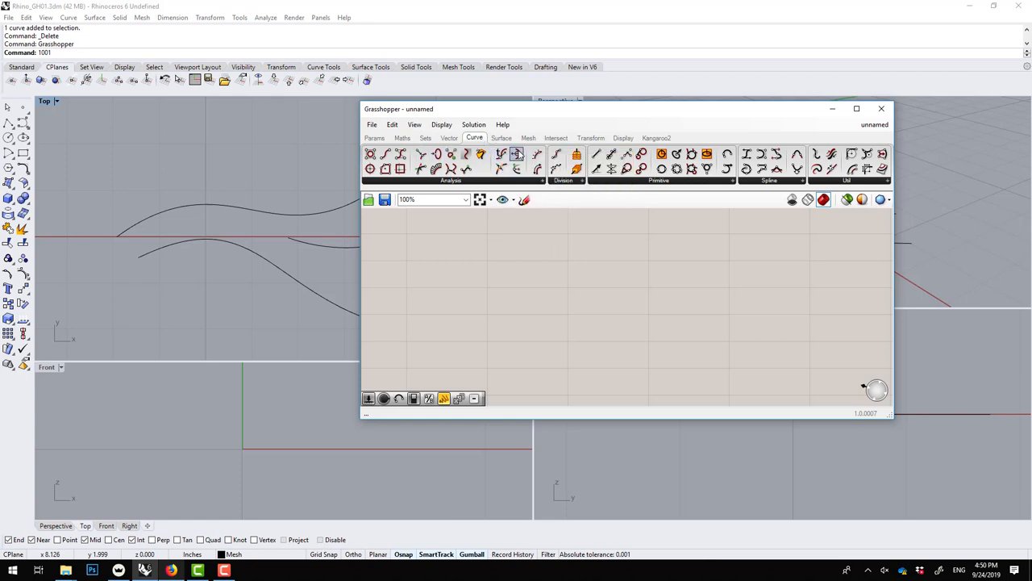
pyautogui.click(501, 137)
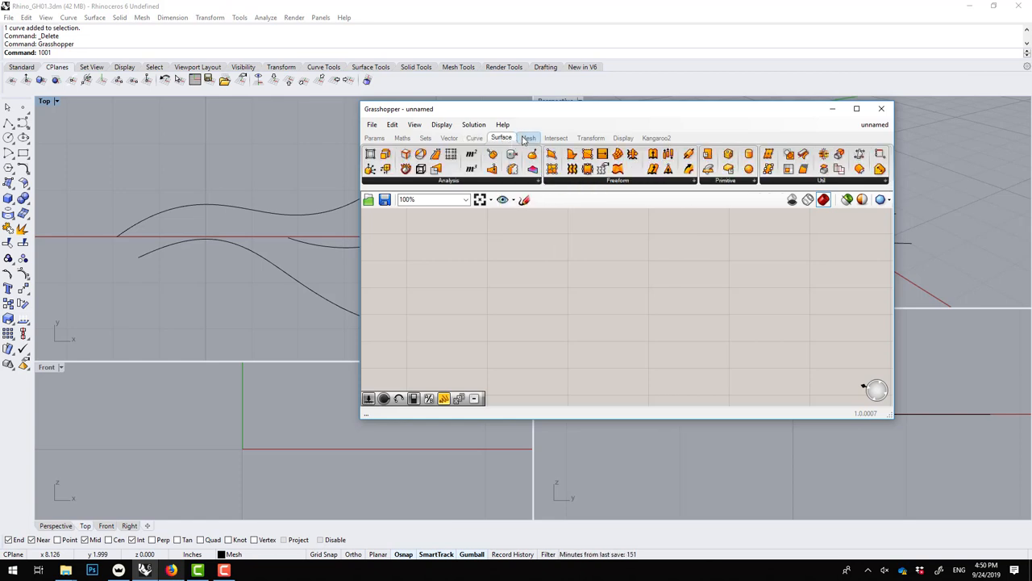
pyautogui.click(555, 138)
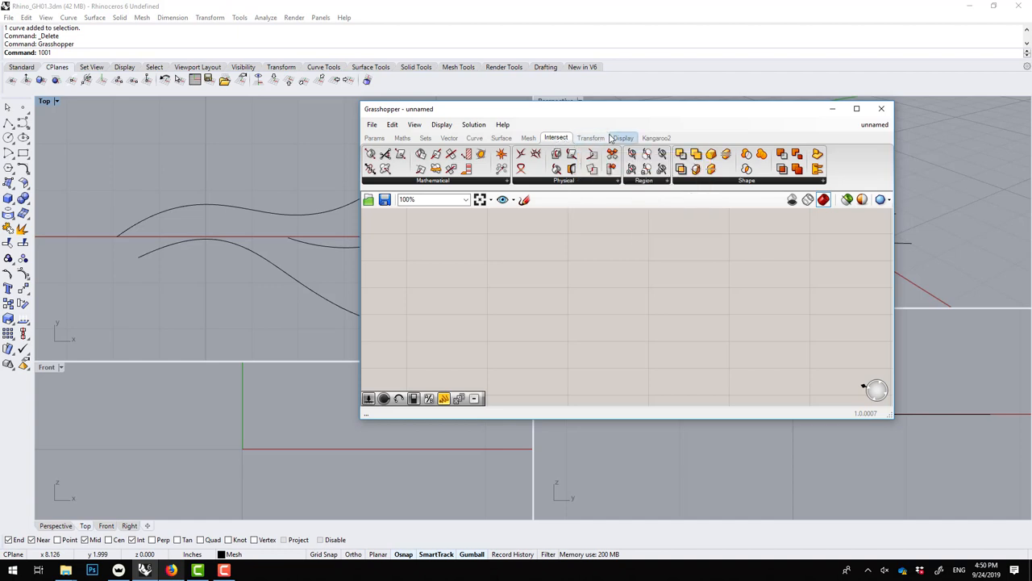
pyautogui.click(591, 137)
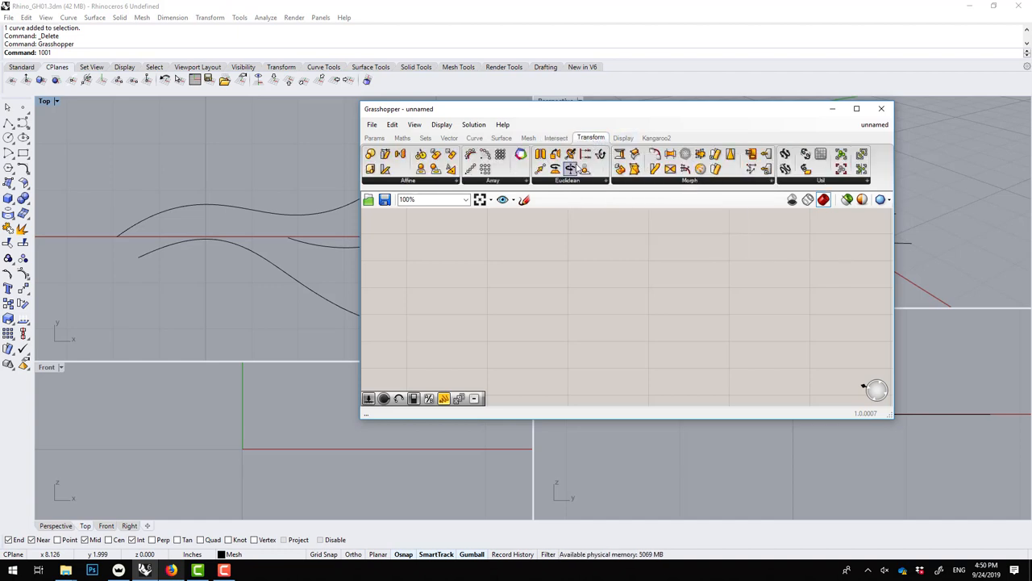
pyautogui.click(623, 137)
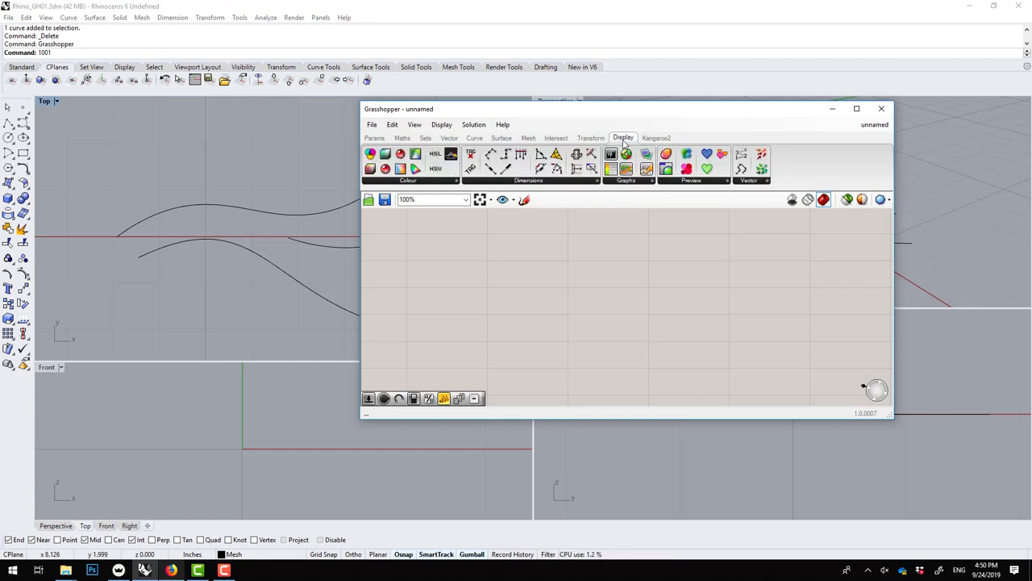
pyautogui.click(656, 137)
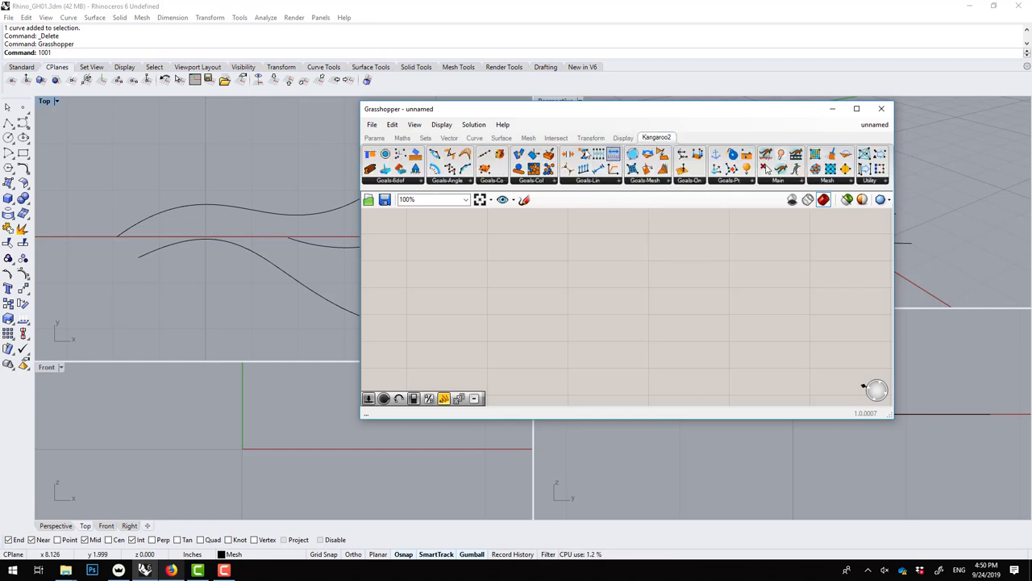
pyautogui.click(374, 137)
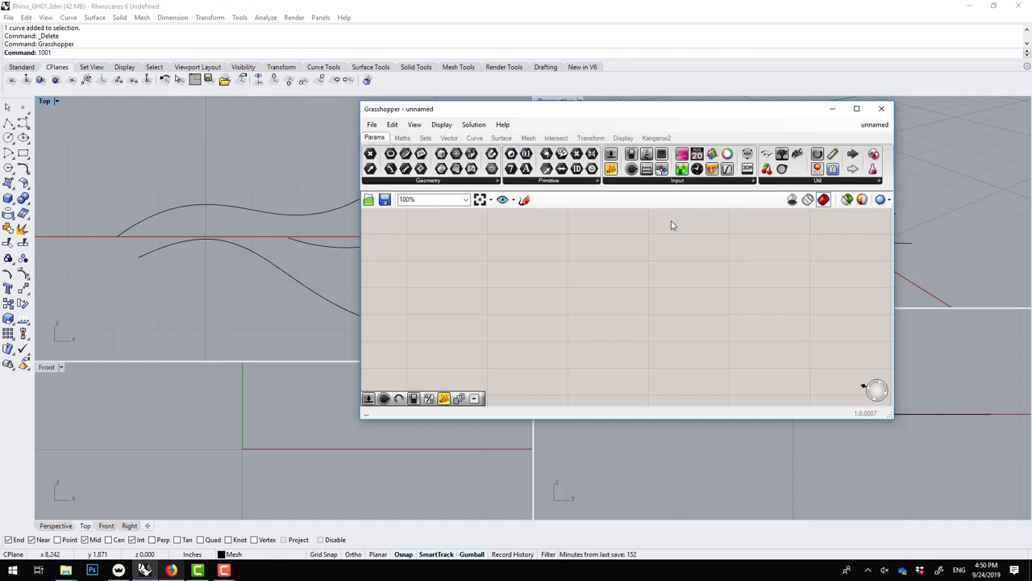
pyautogui.moveTo(561, 266)
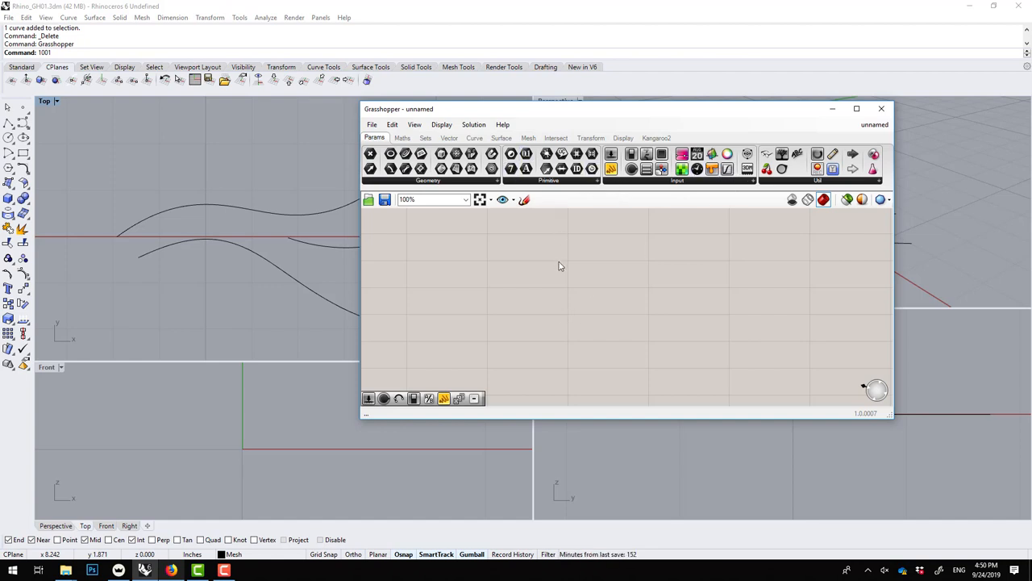
pyautogui.moveTo(567, 271)
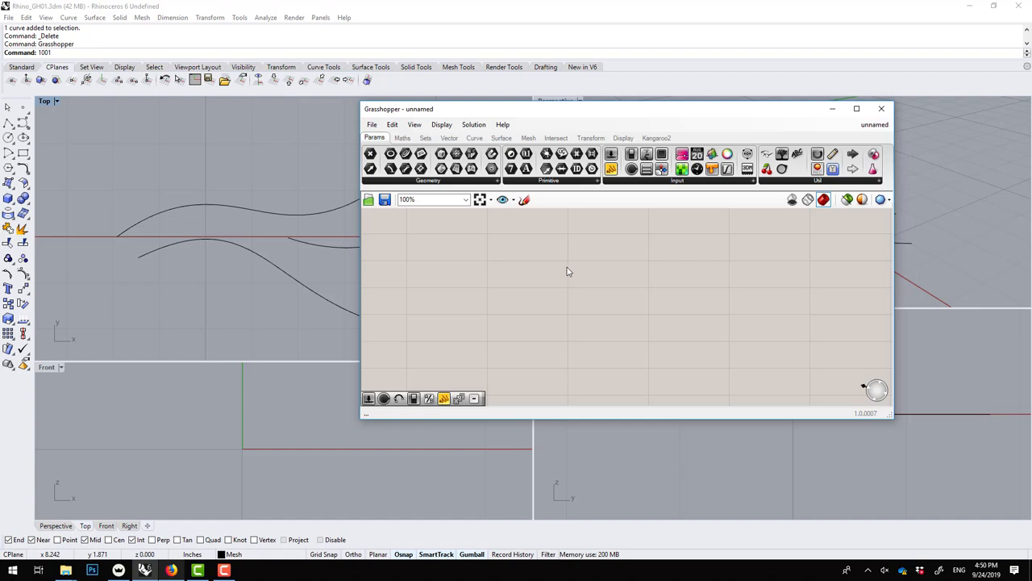
pyautogui.moveTo(537, 271)
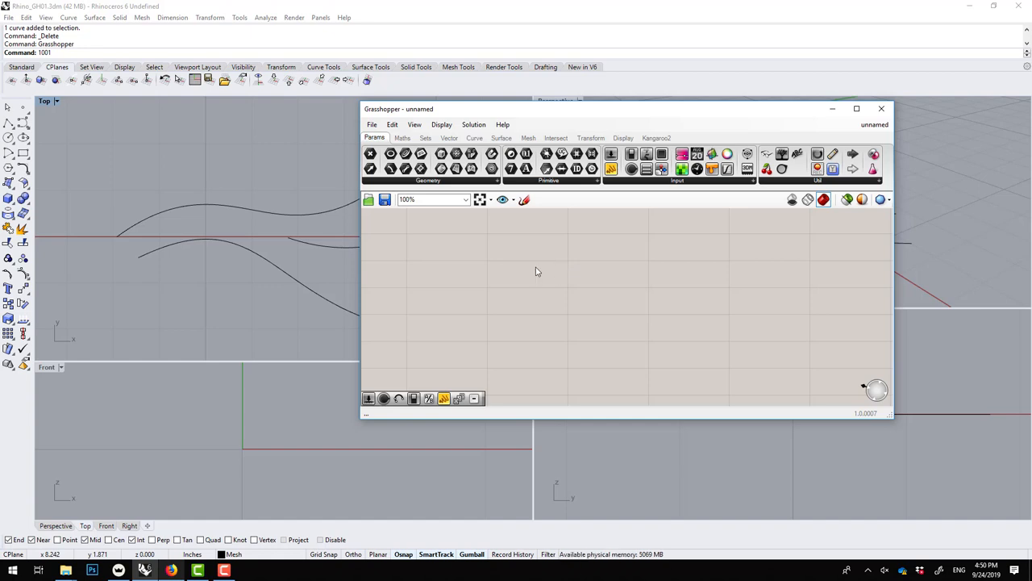
# Place a Panel component from the 'panel' search, then select the new number slider
pyautogui.doubleClick(534, 270)
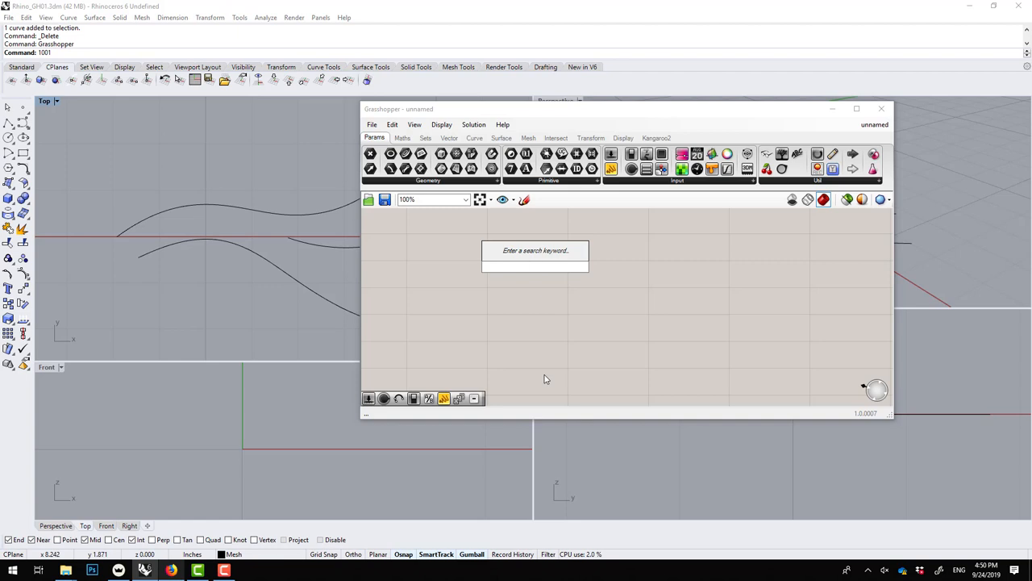
pyautogui.write('panel')
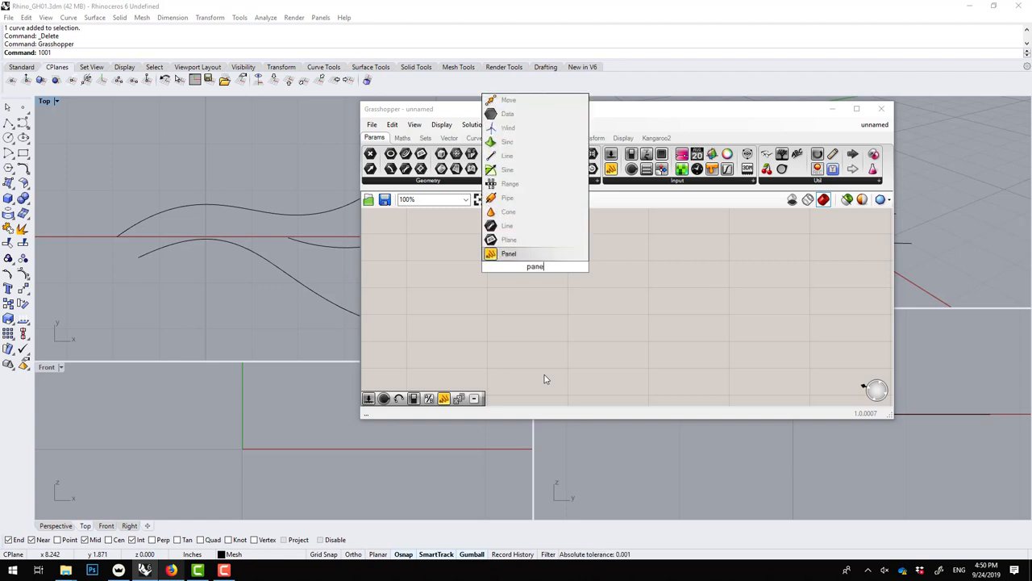
pyautogui.click(509, 253)
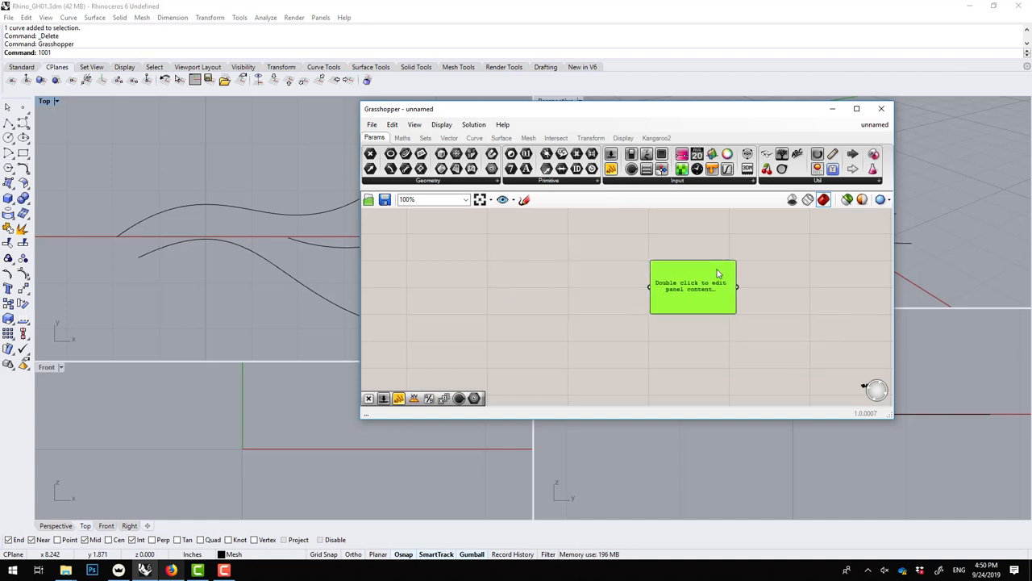
pyautogui.click(520, 258)
pyautogui.write('2')
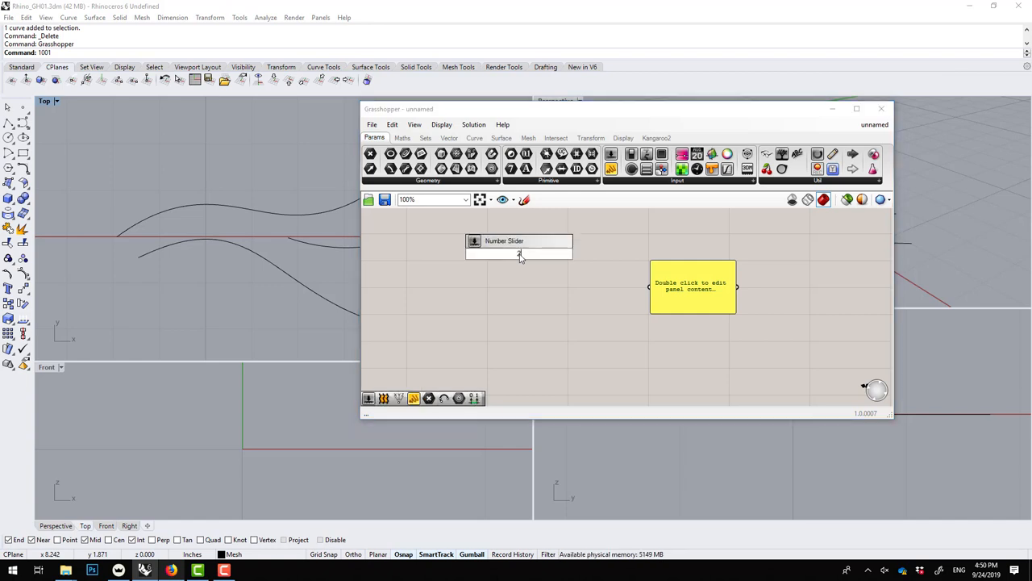
pyautogui.click(519, 254)
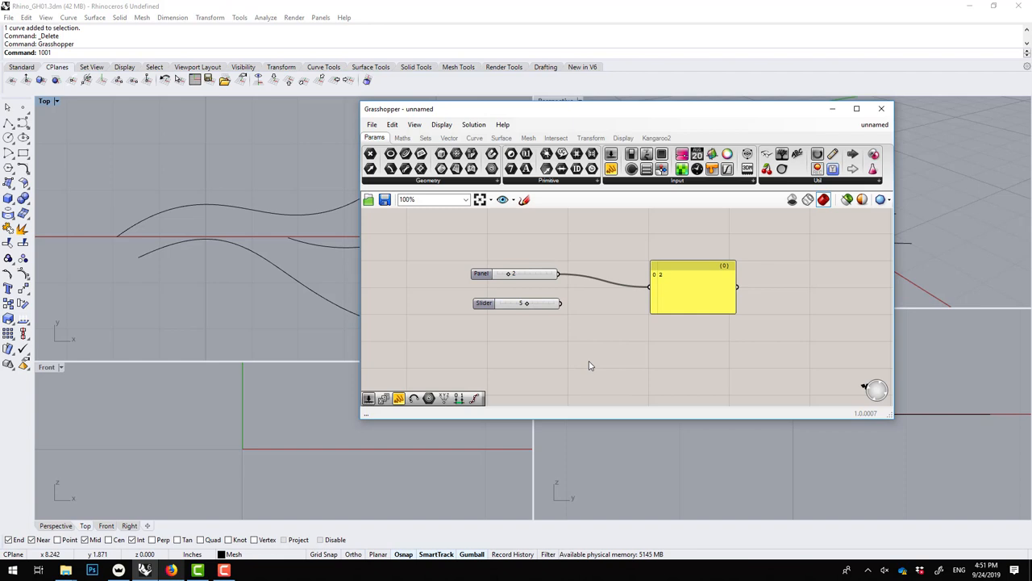
# Add a Multiplication component via the 'mu' search and wire it to the sliders
pyautogui.doubleClick(591, 365)
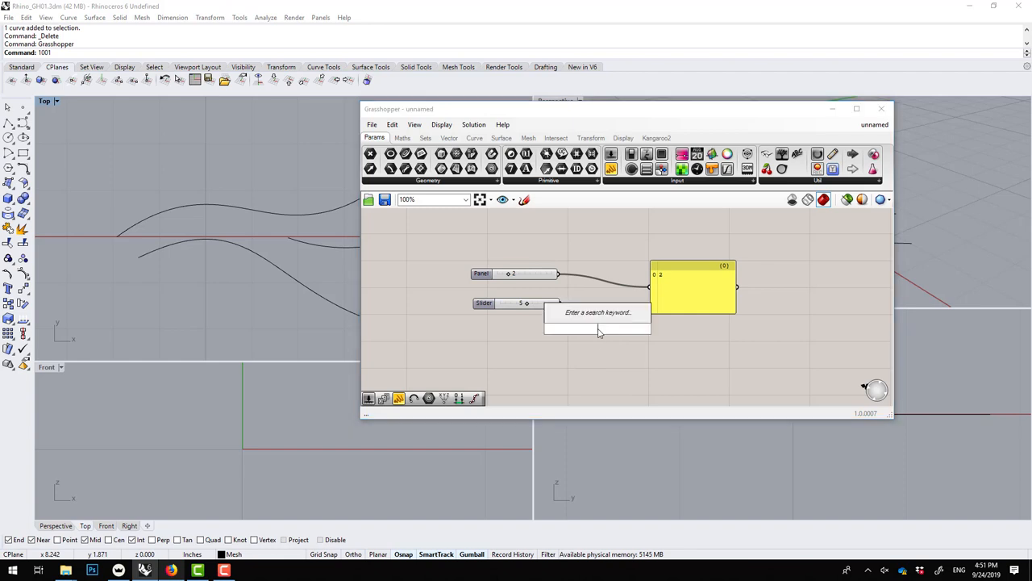
pyautogui.write('mu')
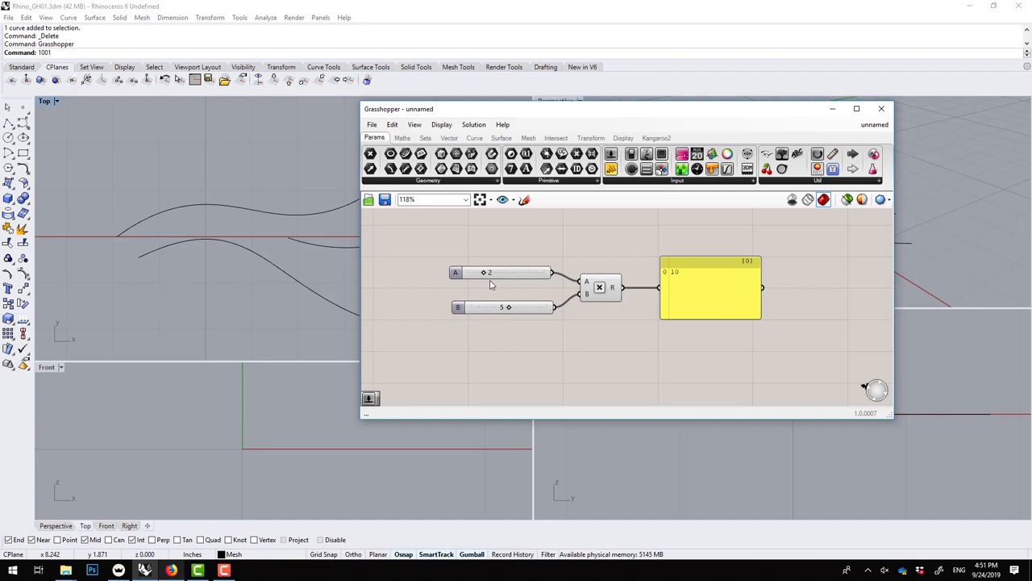
pyautogui.moveTo(508, 306); pyautogui.dragTo(529, 306)
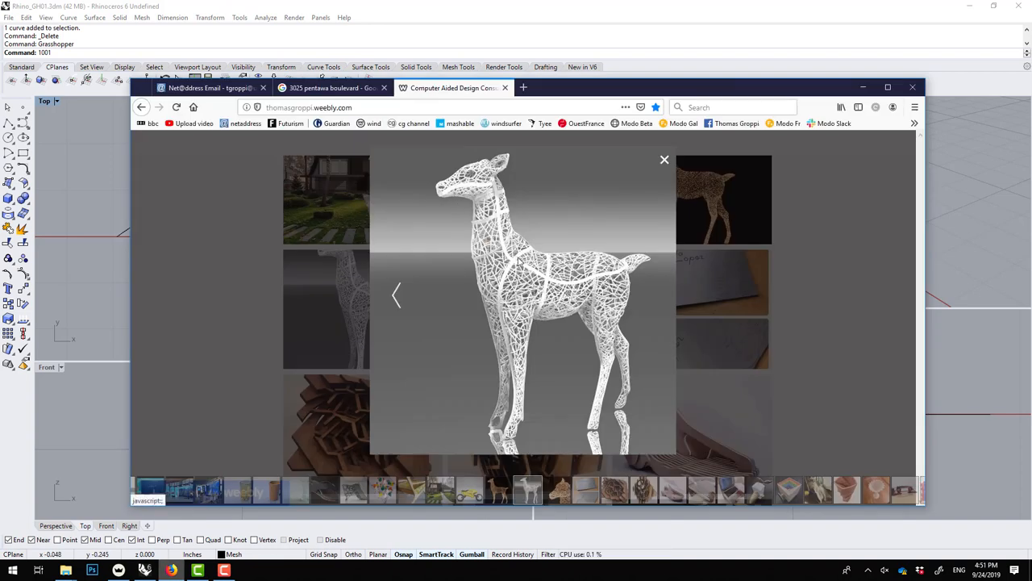
pyautogui.moveTo(498, 173)
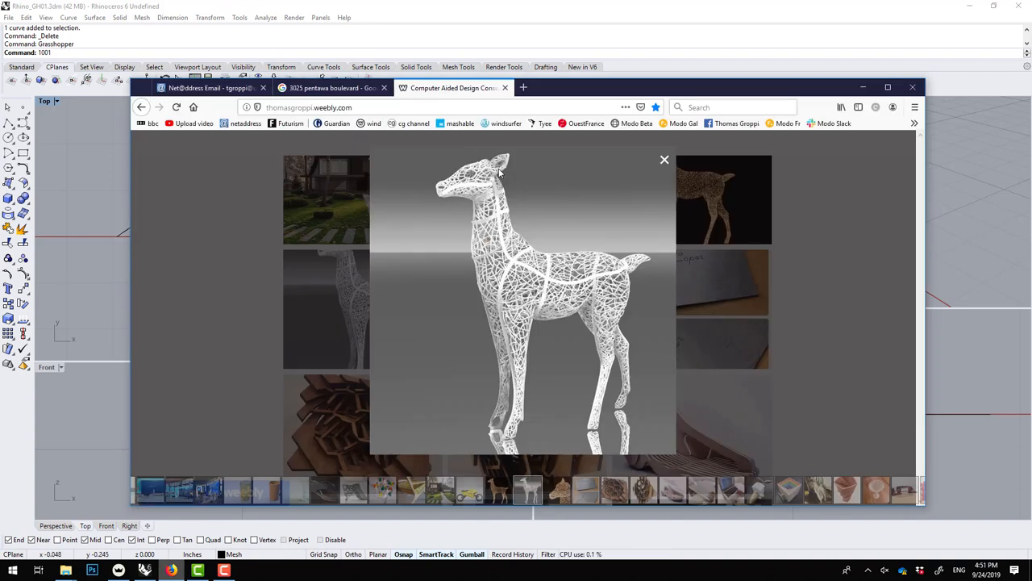
pyautogui.moveTo(395, 302)
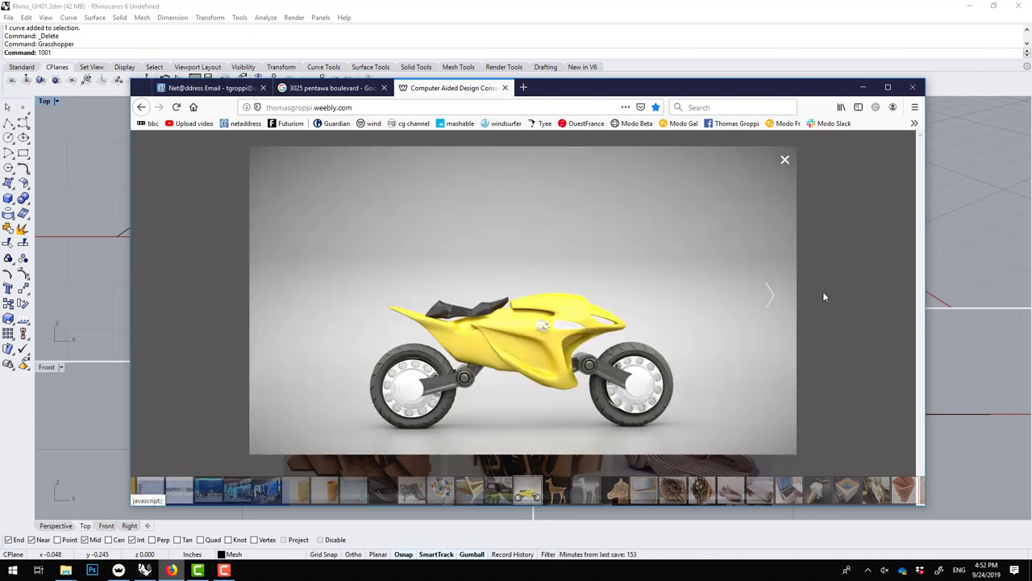
# Close the enlarged photo and open the glowing horse head sculpture photo
pyautogui.click(785, 158)
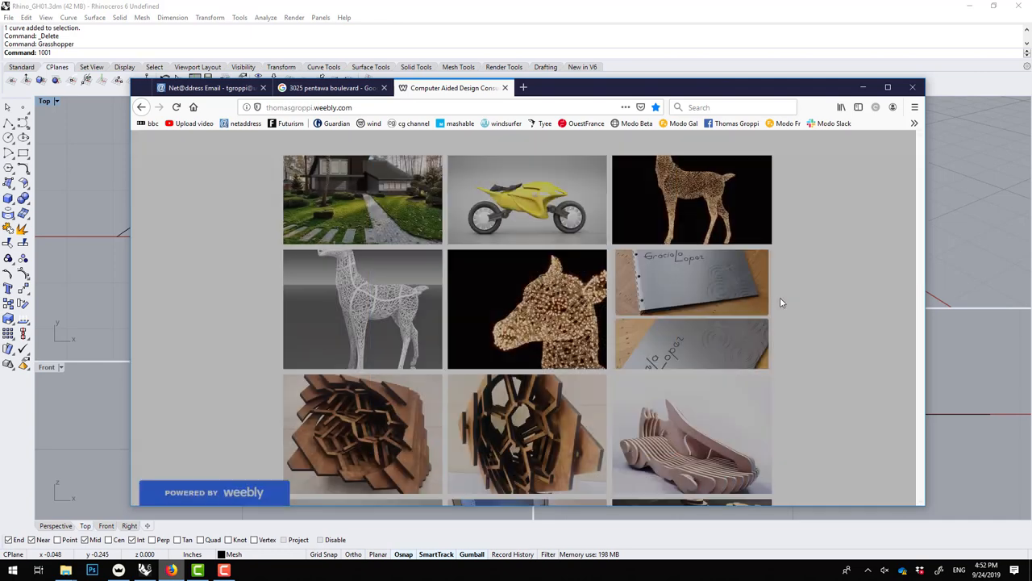
pyautogui.click(526, 309)
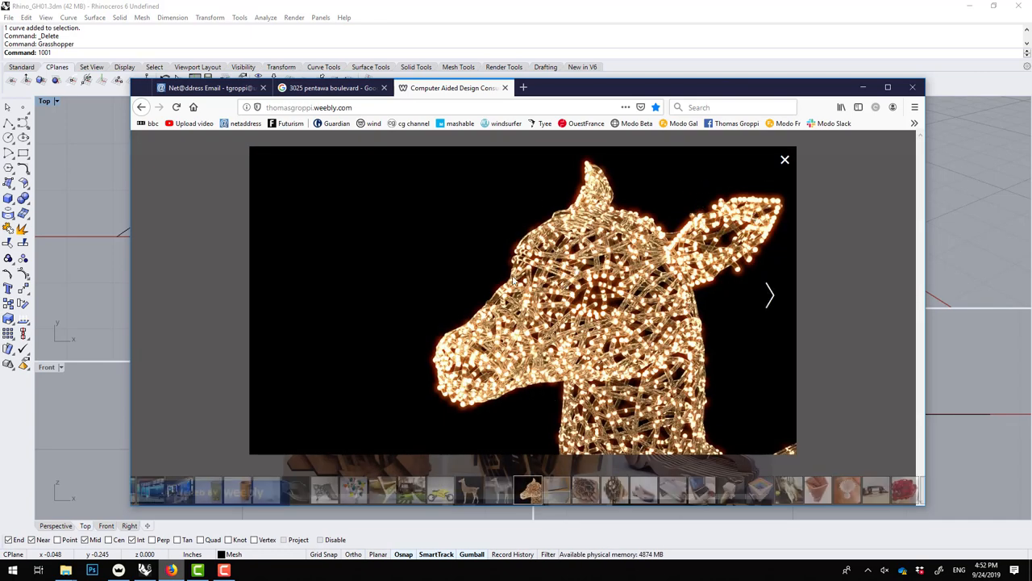
pyautogui.moveTo(633, 242)
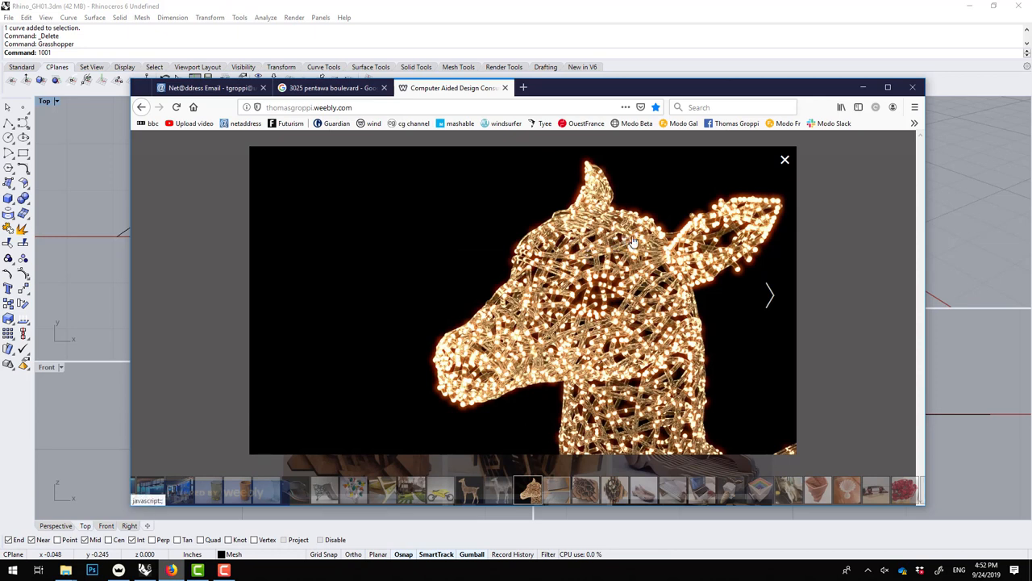
pyautogui.moveTo(677, 238)
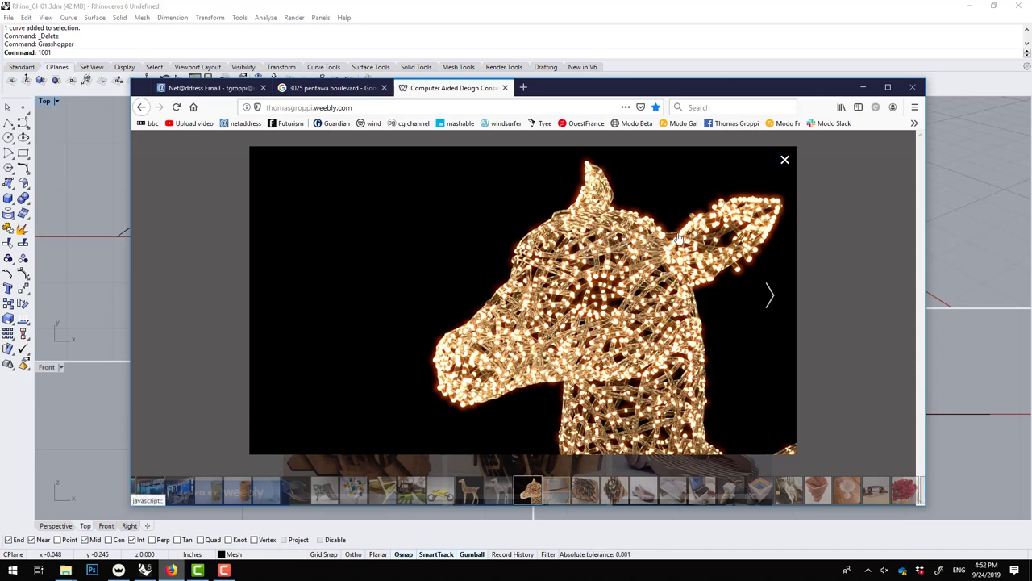
pyautogui.moveTo(576, 242)
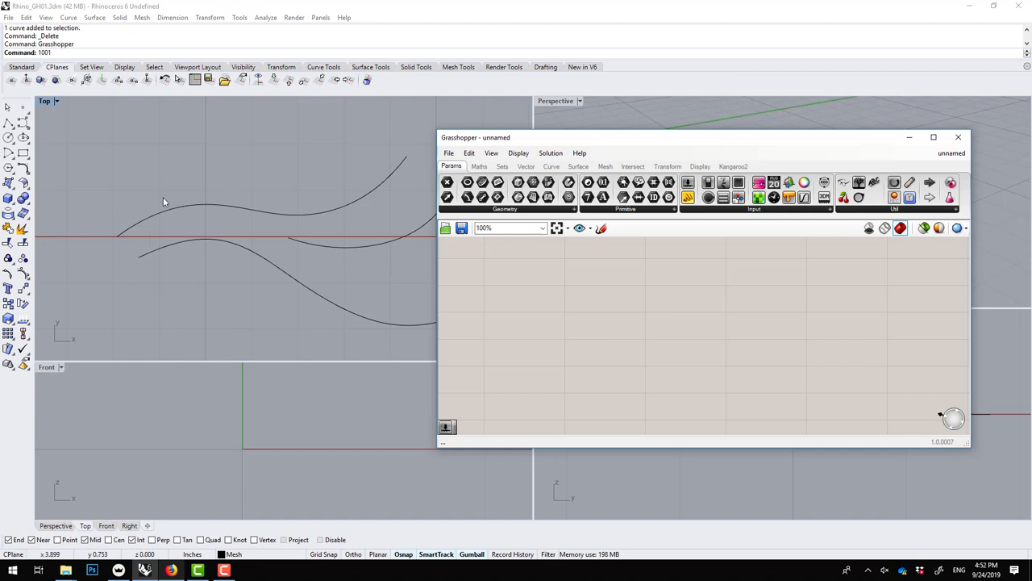
pyautogui.moveTo(470, 138)
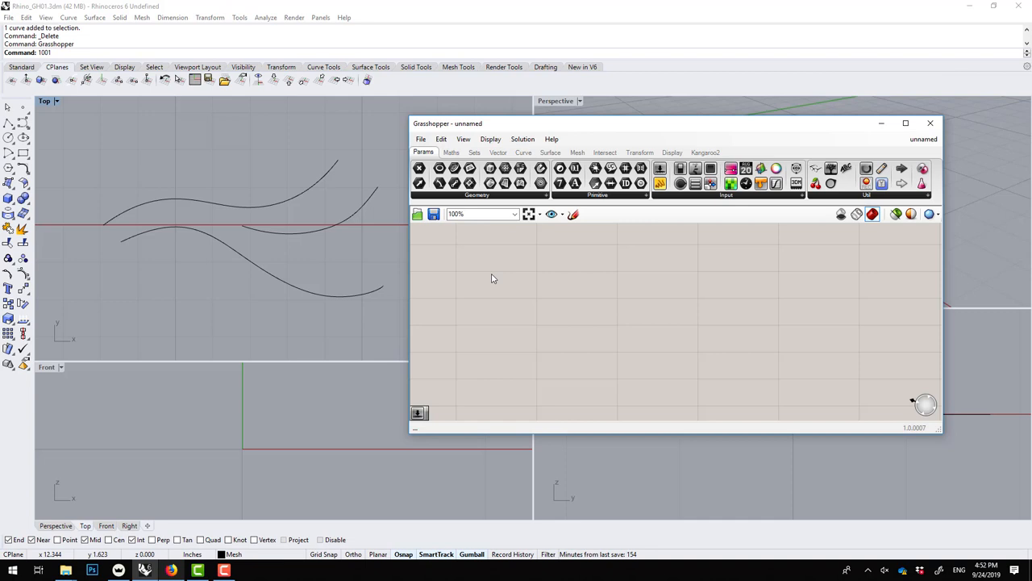
pyautogui.moveTo(476, 297)
pyautogui.write('c')
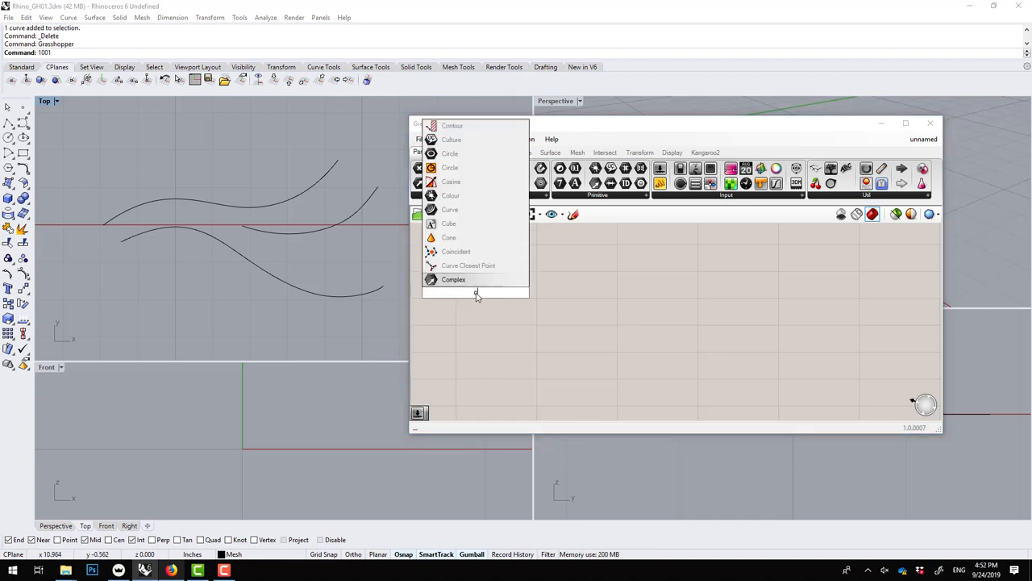
# Add a Curve parameter and assign the Rhino scene curves to it
pyautogui.click(476, 292)
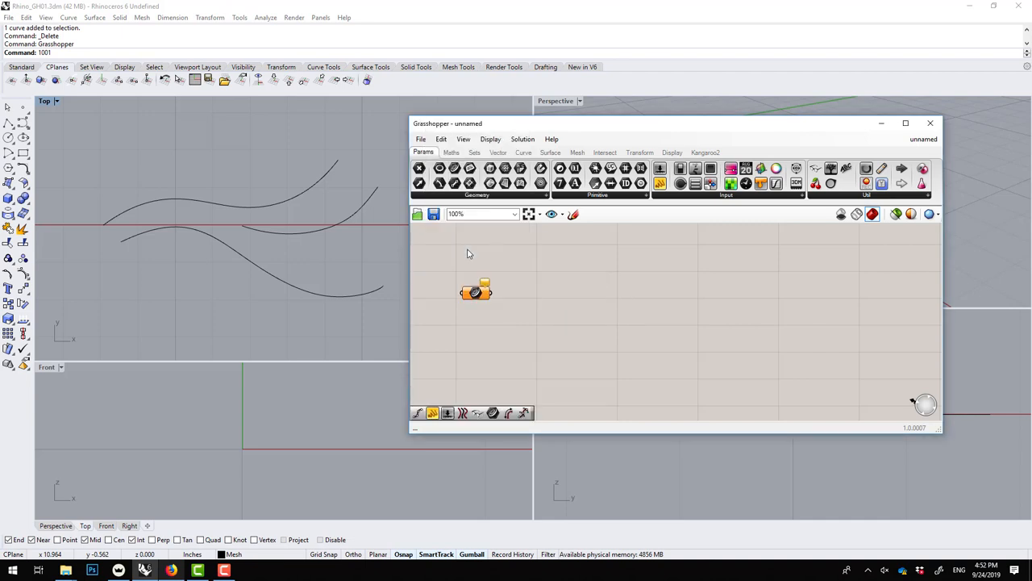
pyautogui.moveTo(476, 293)
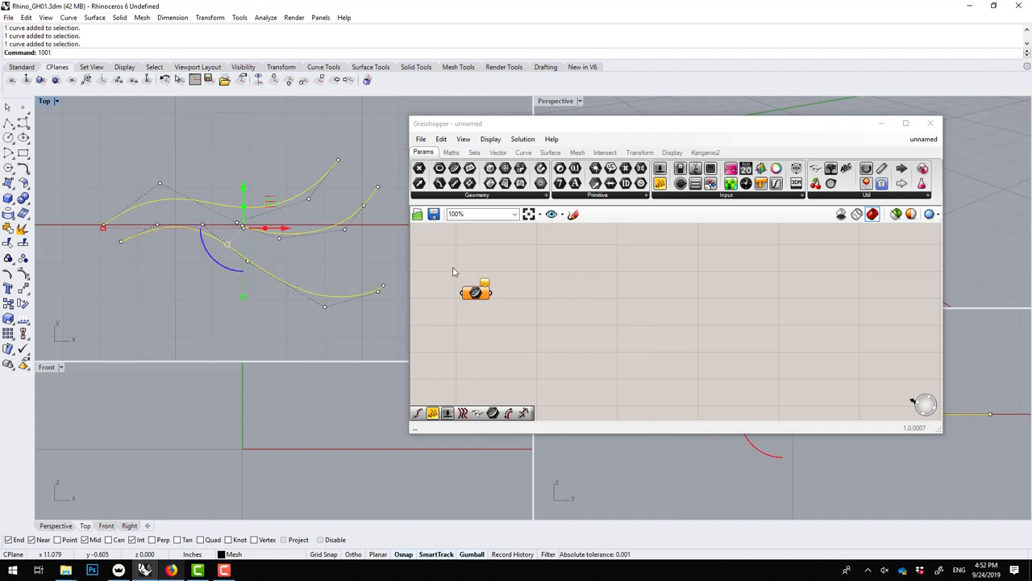
pyautogui.moveTo(474, 292)
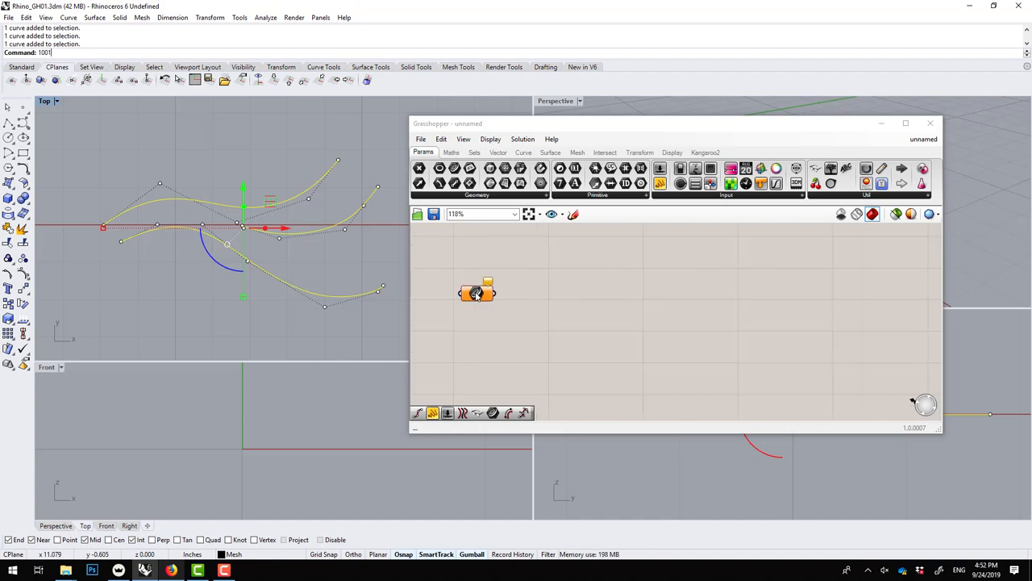
pyautogui.rightClick(476, 293)
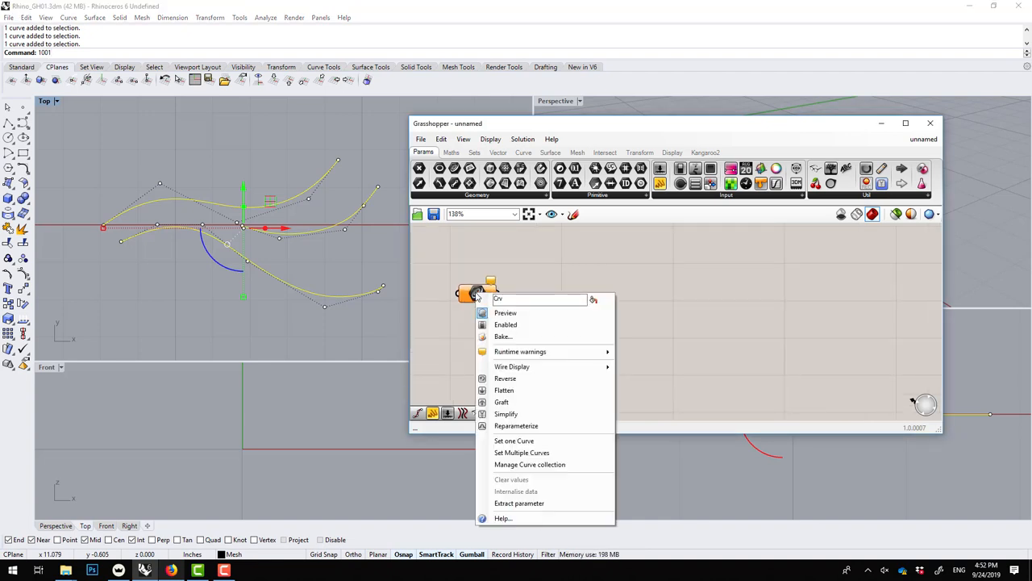
pyautogui.moveTo(514, 440)
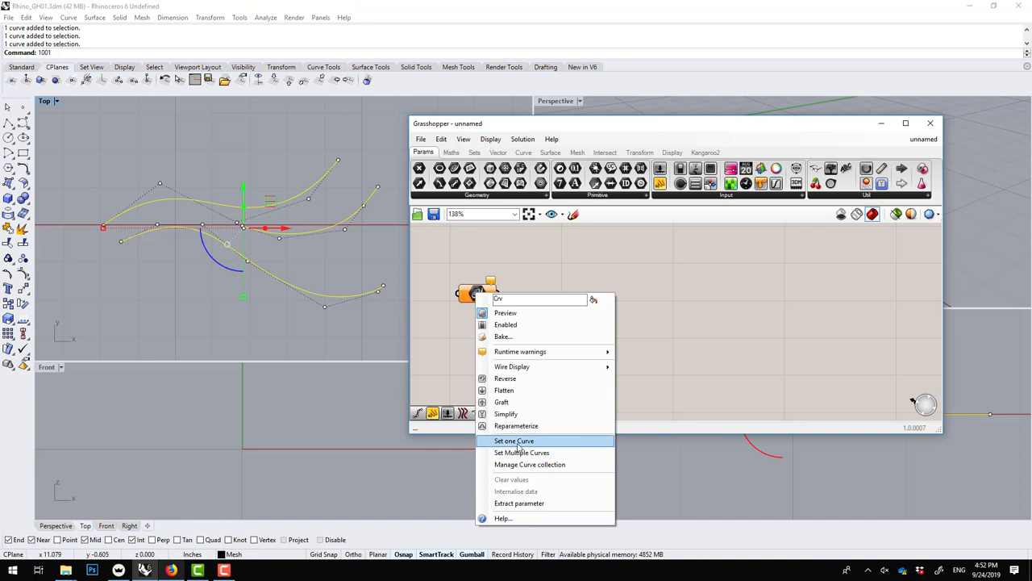
pyautogui.click(514, 441)
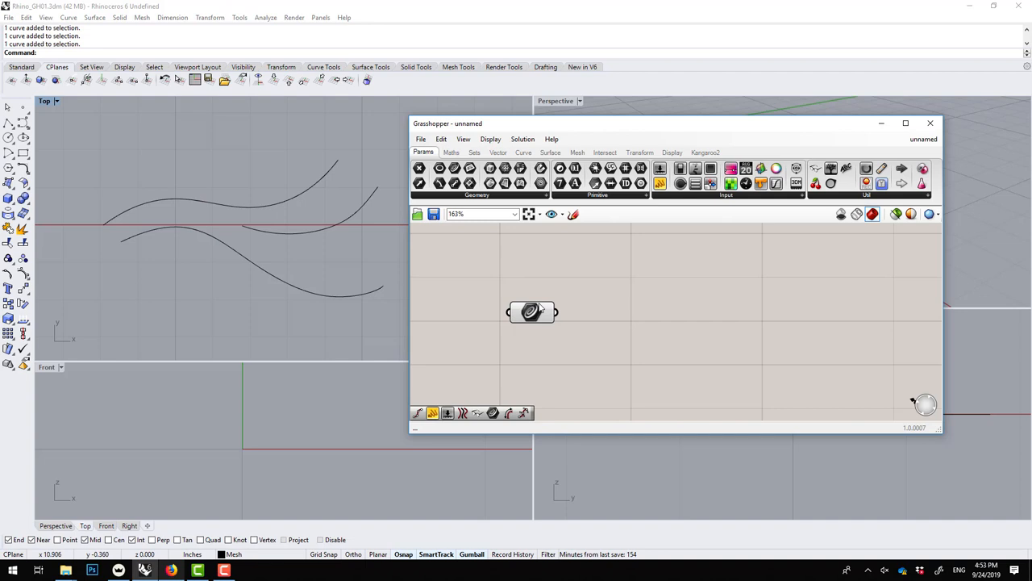
# Add a Divide Curve component from the 'divide' search and move it right
pyautogui.moveTo(532, 312); pyautogui.dragTo(507, 288)
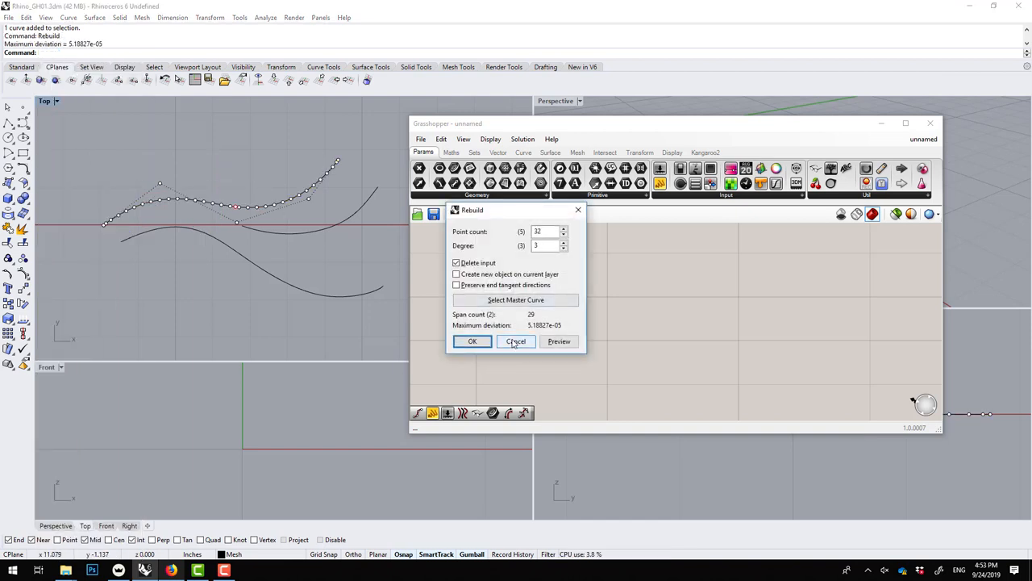
pyautogui.click(472, 341)
pyautogui.write('dic')
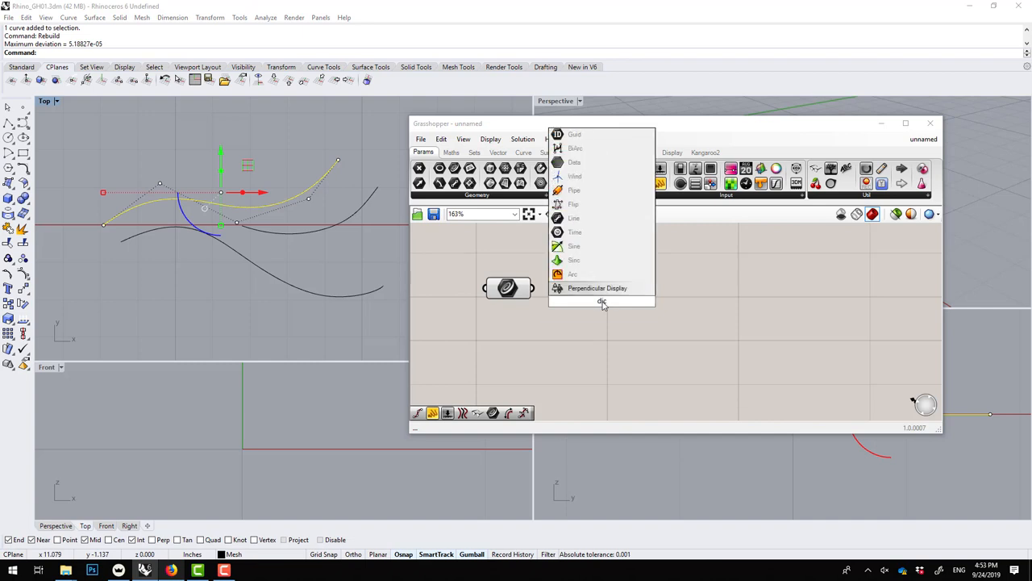
pyautogui.write('divide')
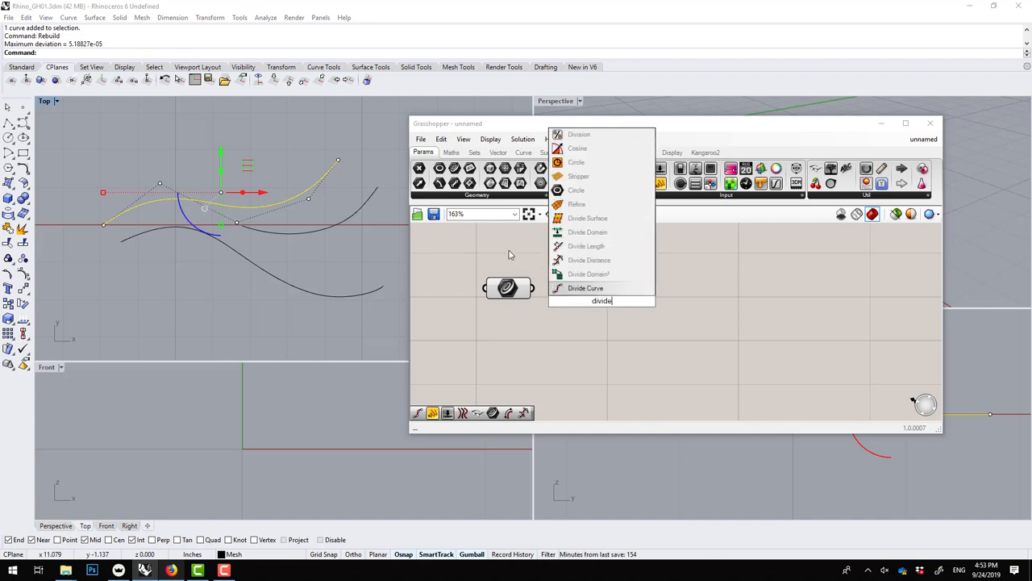
pyautogui.click(586, 288)
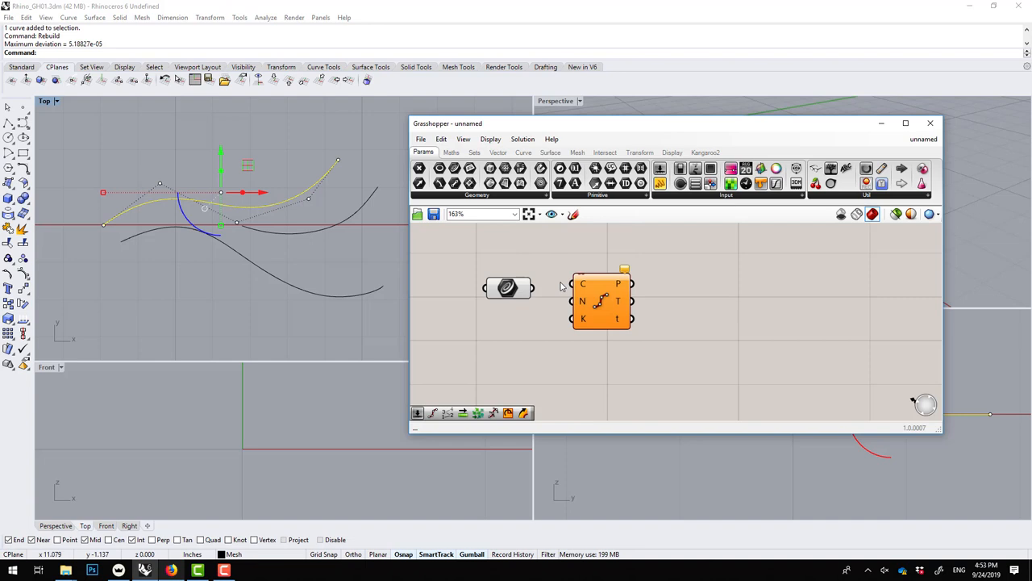
pyautogui.moveTo(601, 301); pyautogui.dragTo(649, 309)
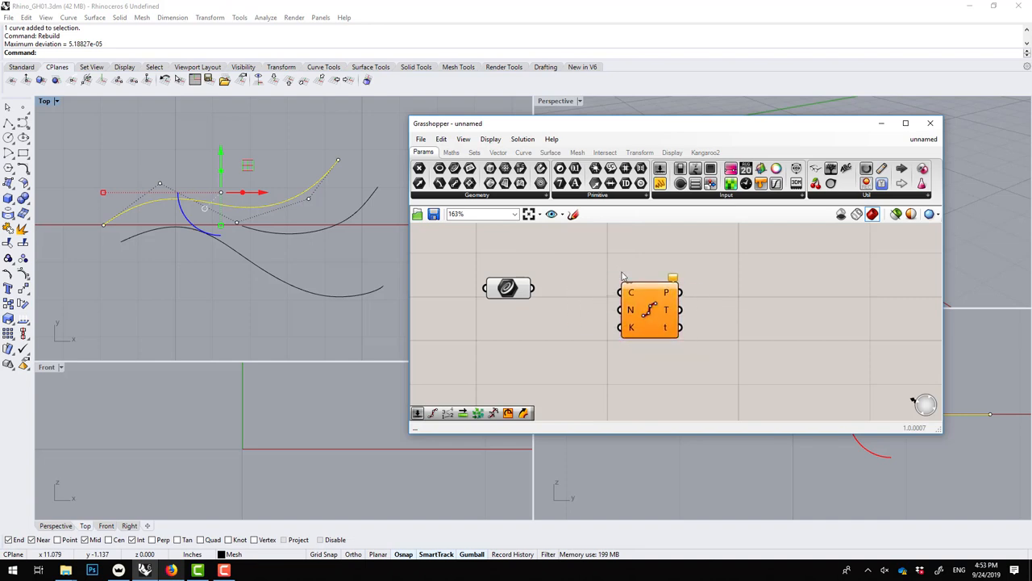
# Show full component and parameter names, then wire the curves into Divide Curve
pyautogui.click(490, 138)
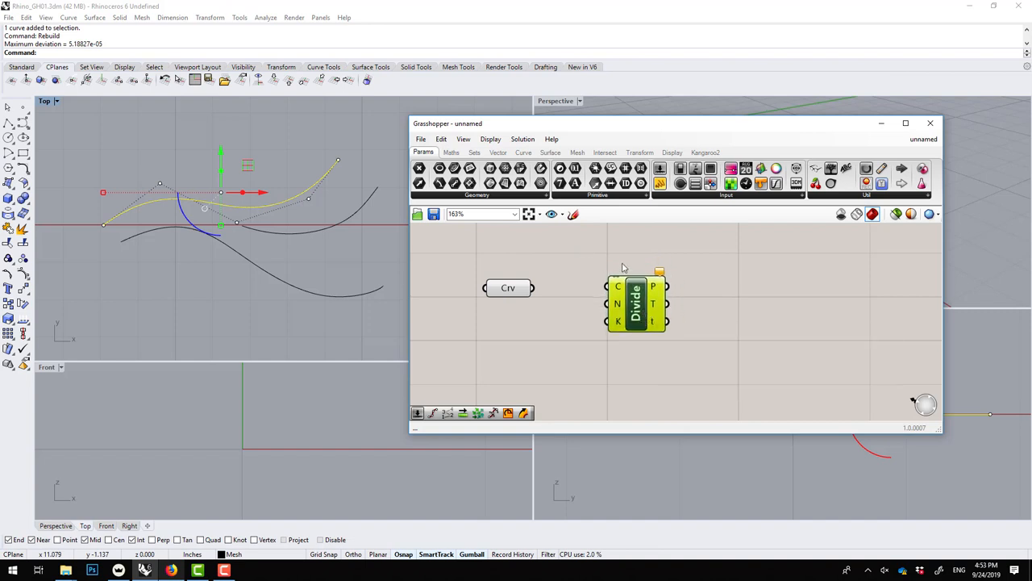
pyautogui.click(490, 138)
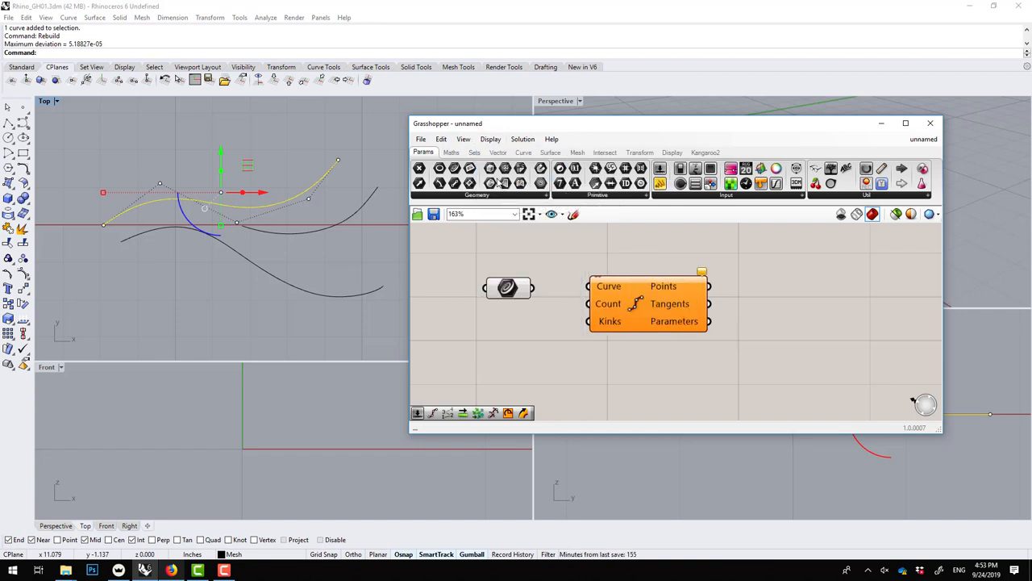
pyautogui.moveTo(592, 286)
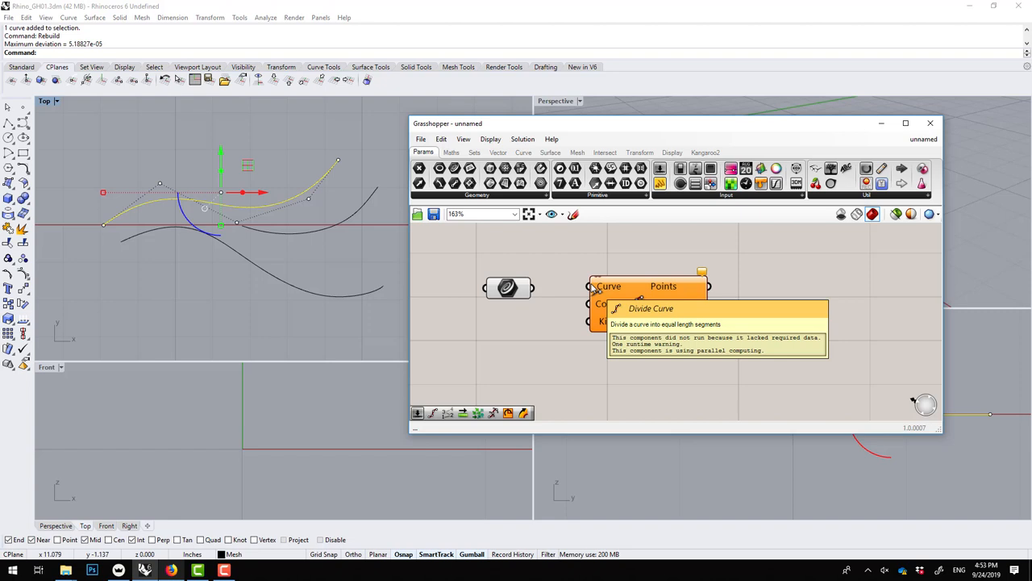
pyautogui.moveTo(607, 303)
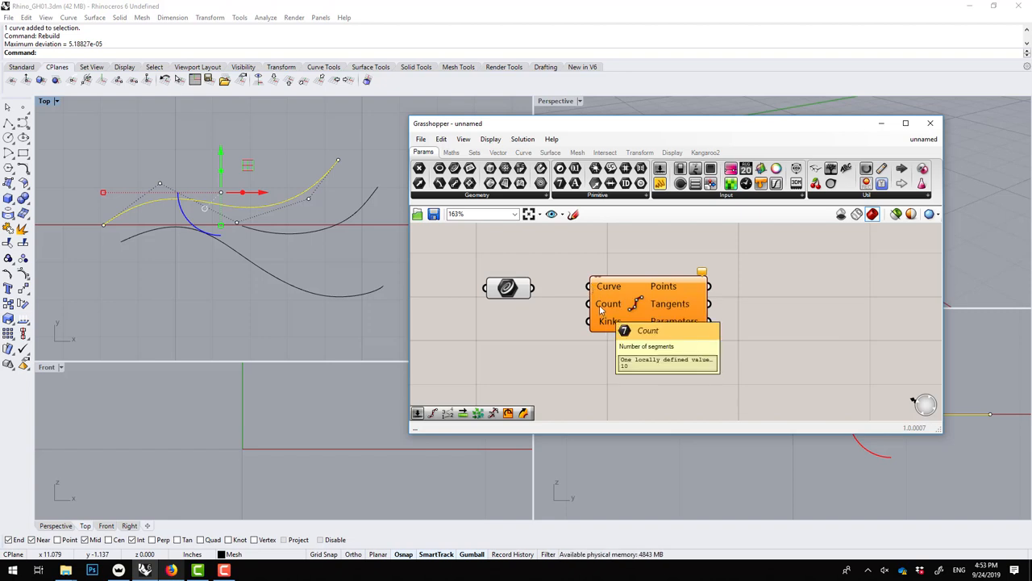
pyautogui.moveTo(752, 291)
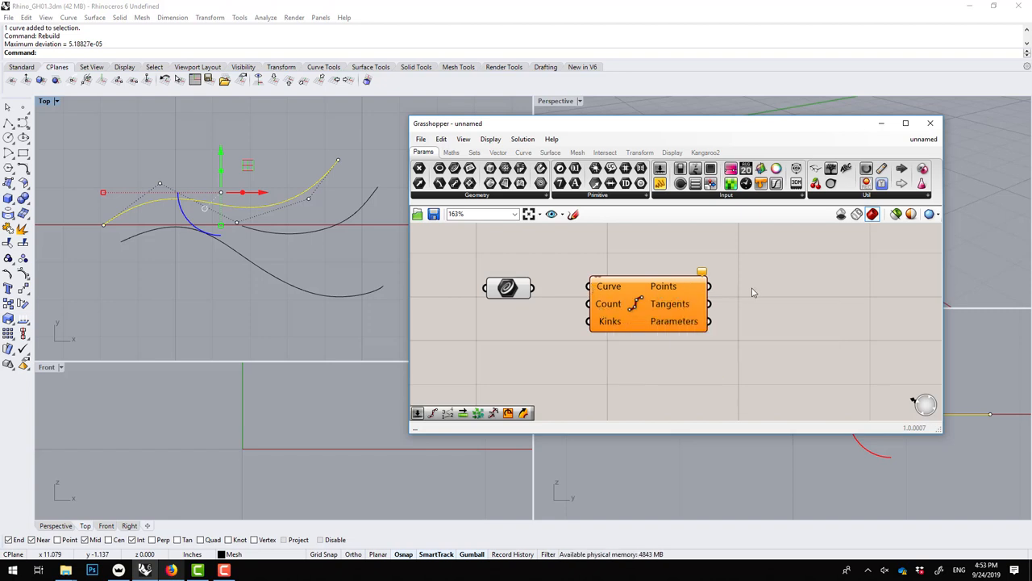
pyautogui.moveTo(653, 309)
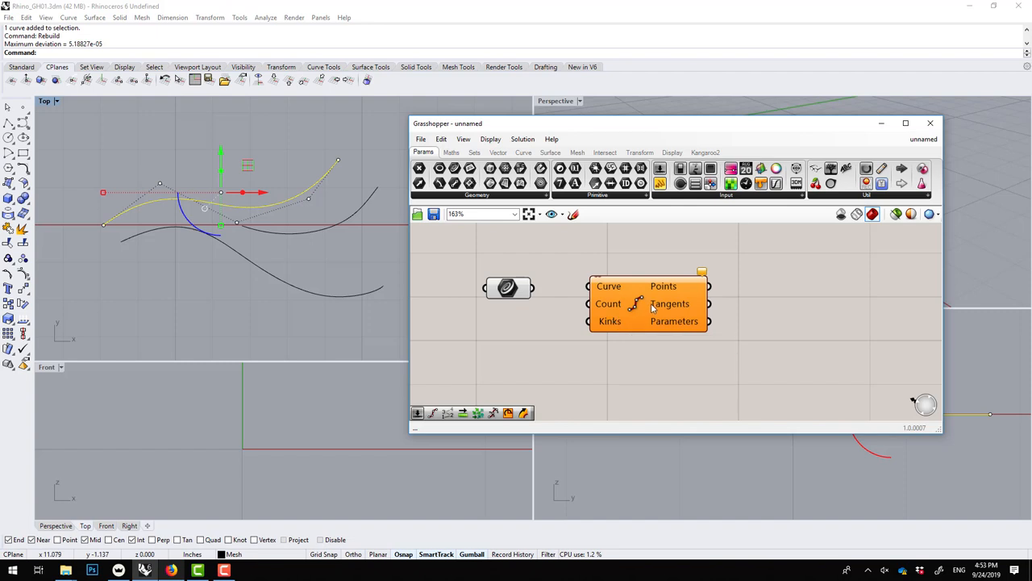
pyautogui.moveTo(670, 303)
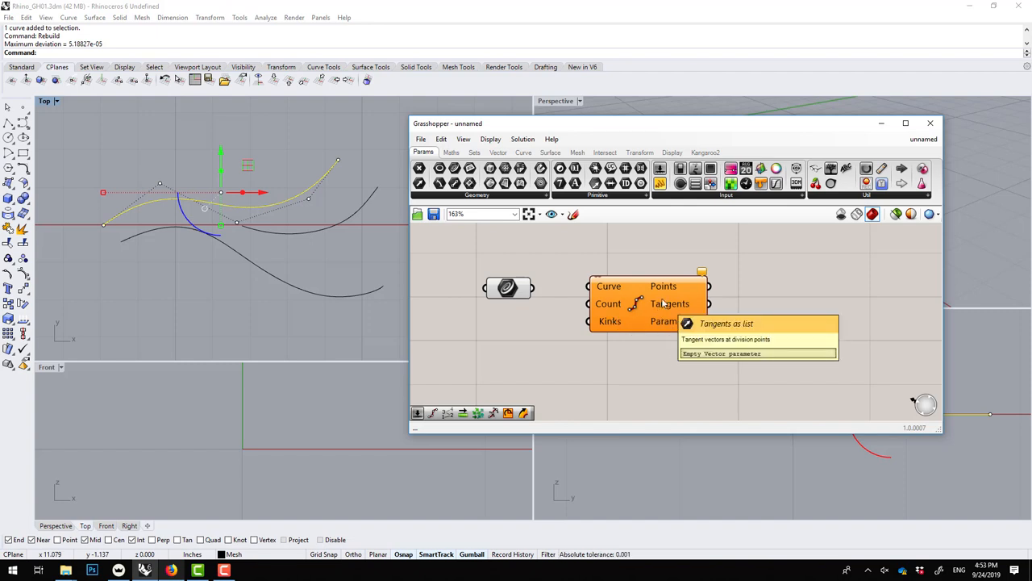
pyautogui.click(522, 138)
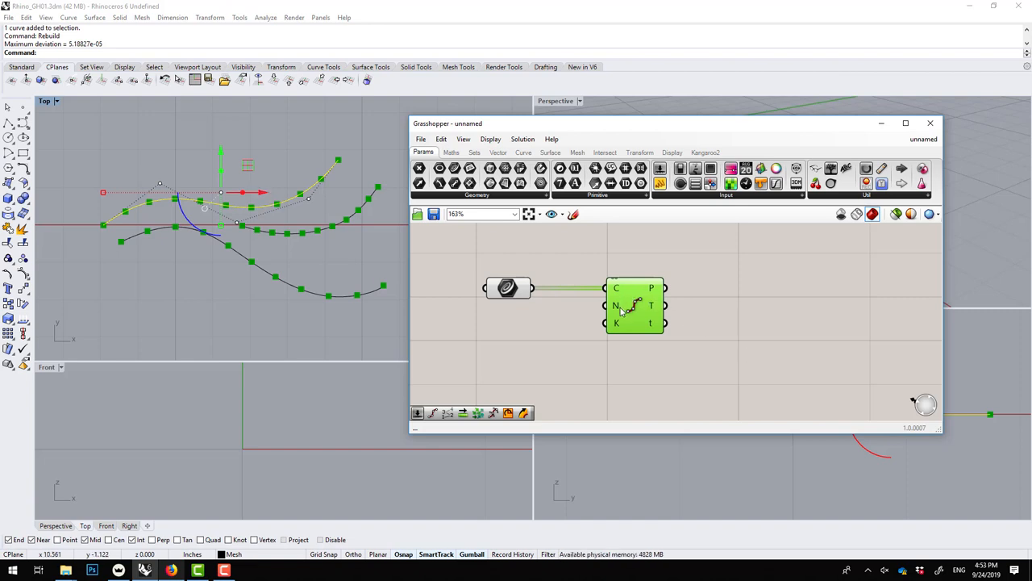
pyautogui.moveTo(617, 305)
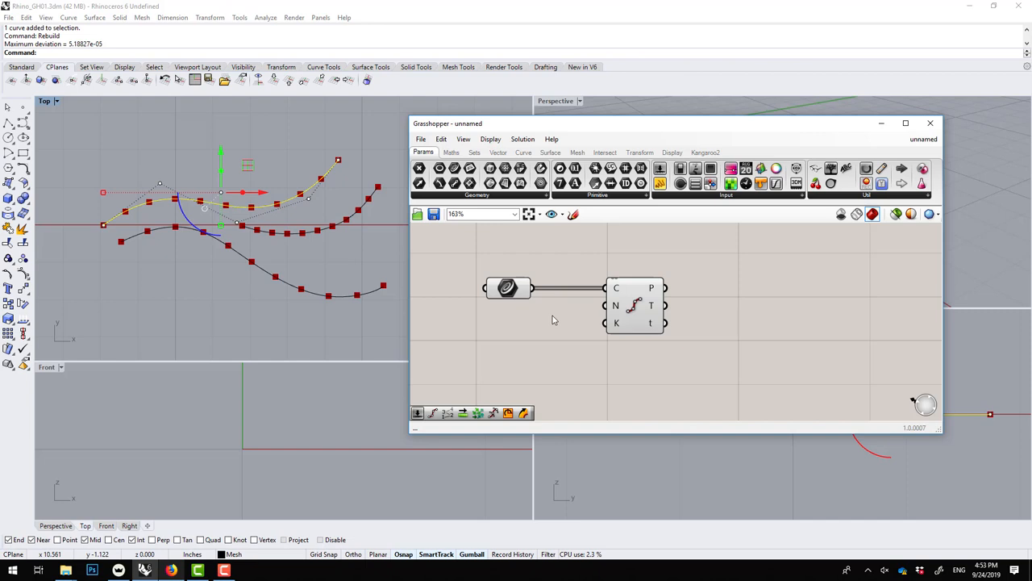
# Add a number slider and rename it 'Number'
pyautogui.doubleClick(508, 288)
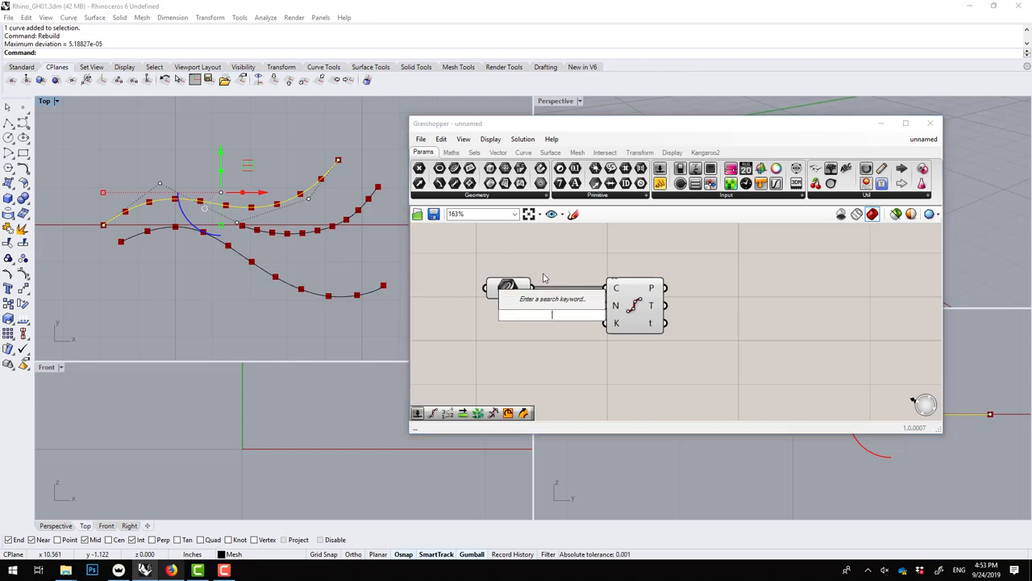
pyautogui.write('2')
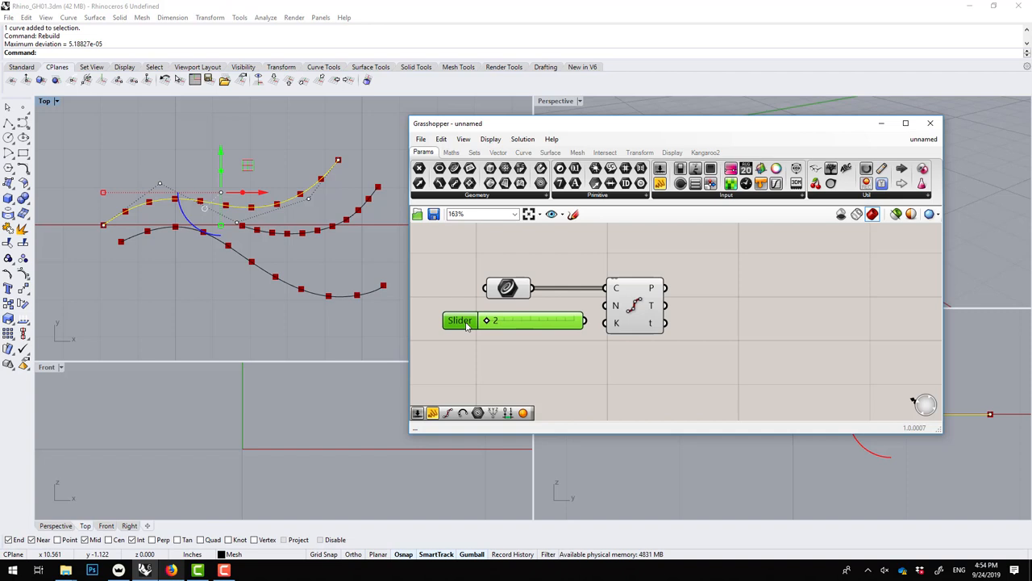
pyautogui.doubleClick(460, 320)
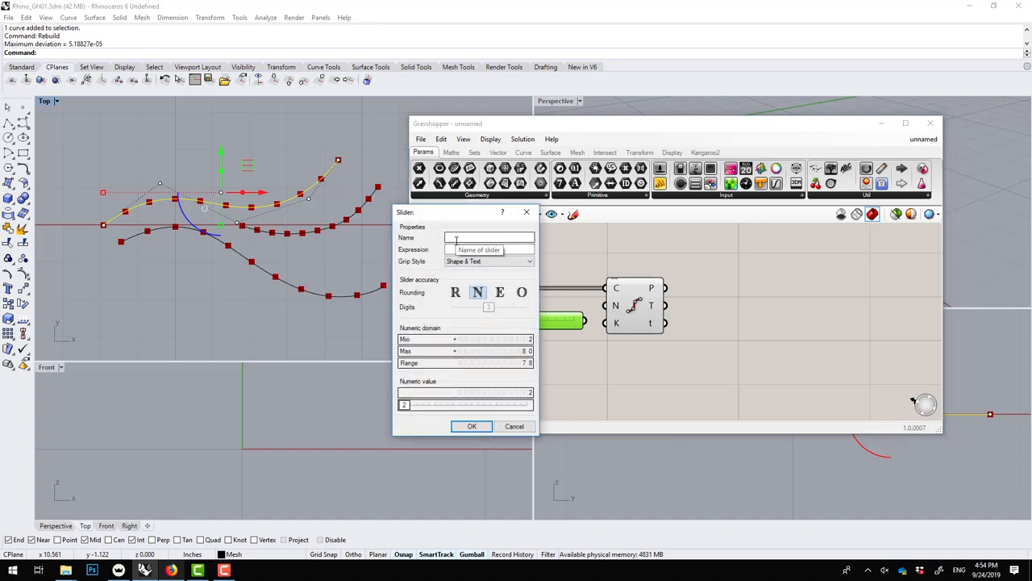
pyautogui.write('O')
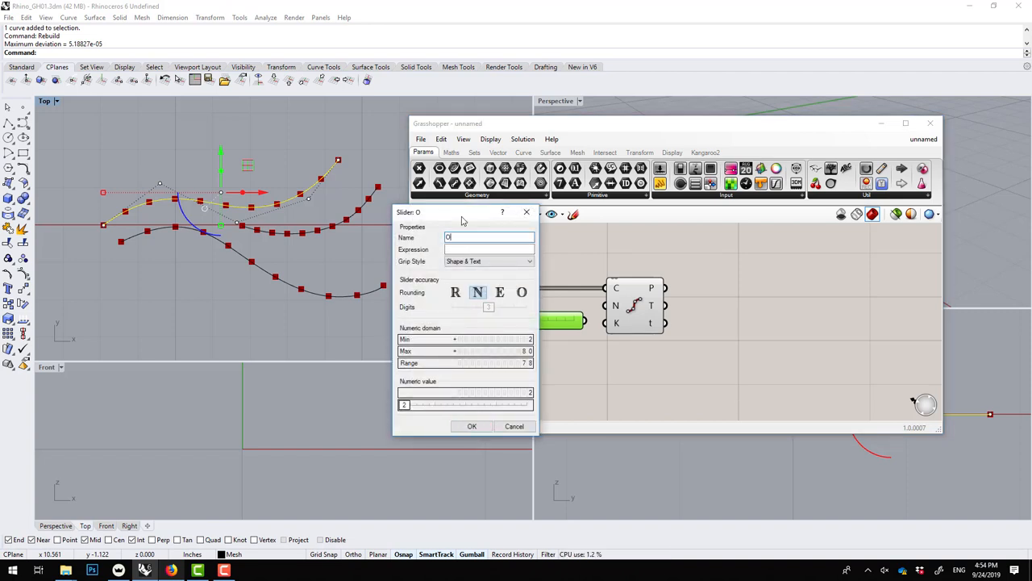
pyautogui.write('Number')
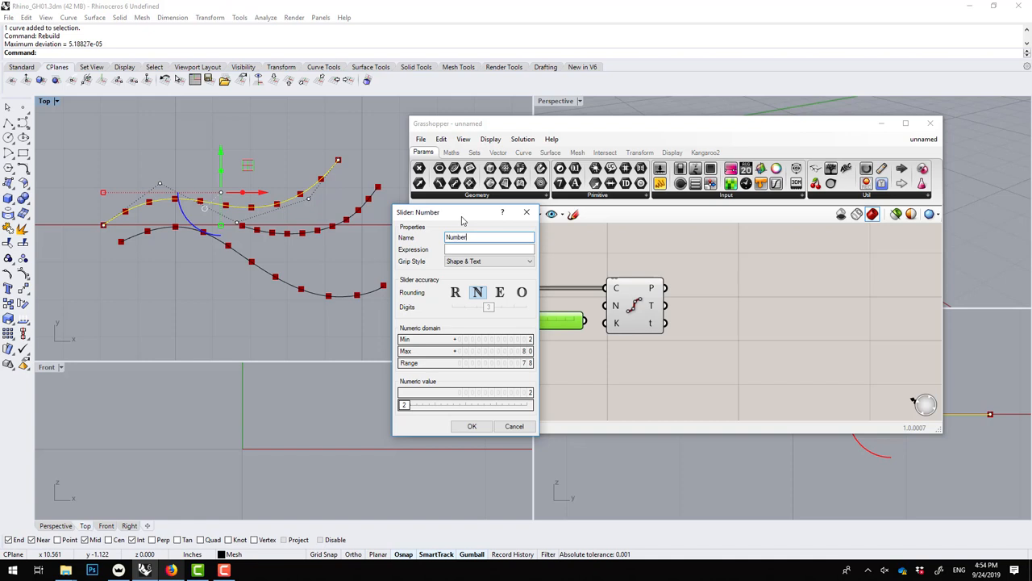
pyautogui.click(472, 426)
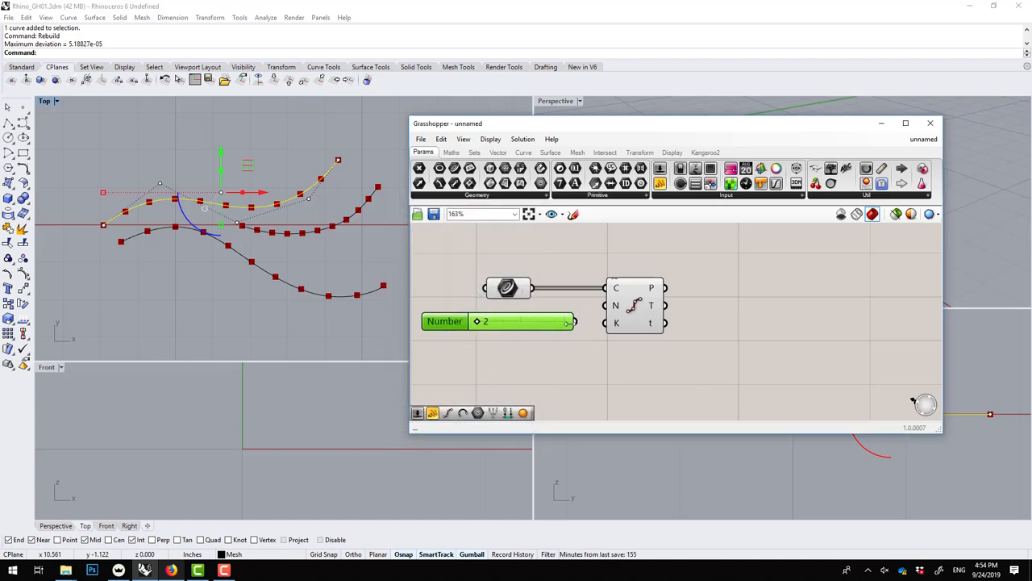
# Wire the Number slider into the division count and set it to 29
pyautogui.moveTo(564, 321); pyautogui.dragTo(488, 321)
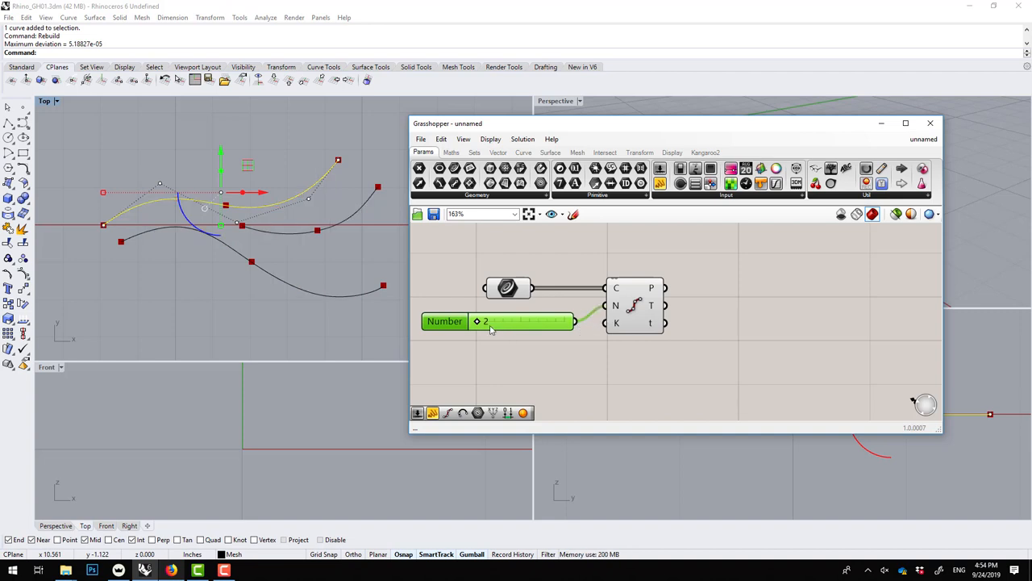
pyautogui.moveTo(490, 321); pyautogui.dragTo(564, 321)
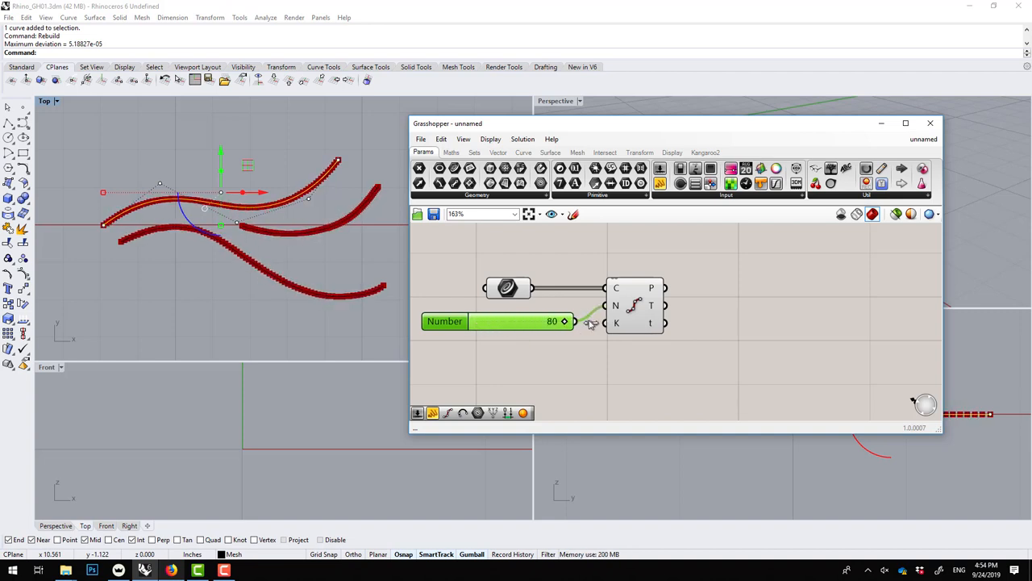
pyautogui.moveTo(564, 321); pyautogui.dragTo(540, 321)
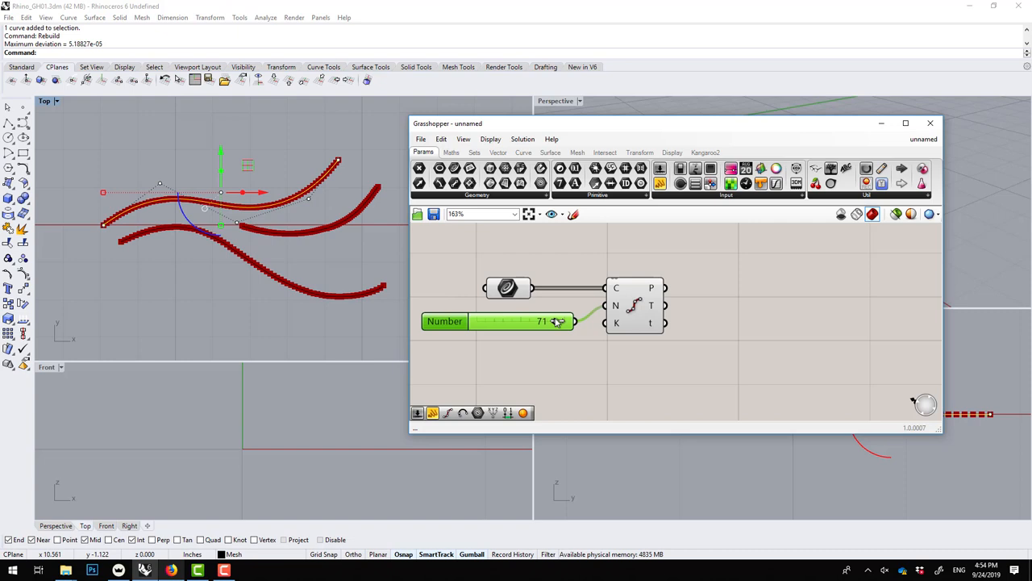
pyautogui.moveTo(556, 321); pyautogui.dragTo(477, 321)
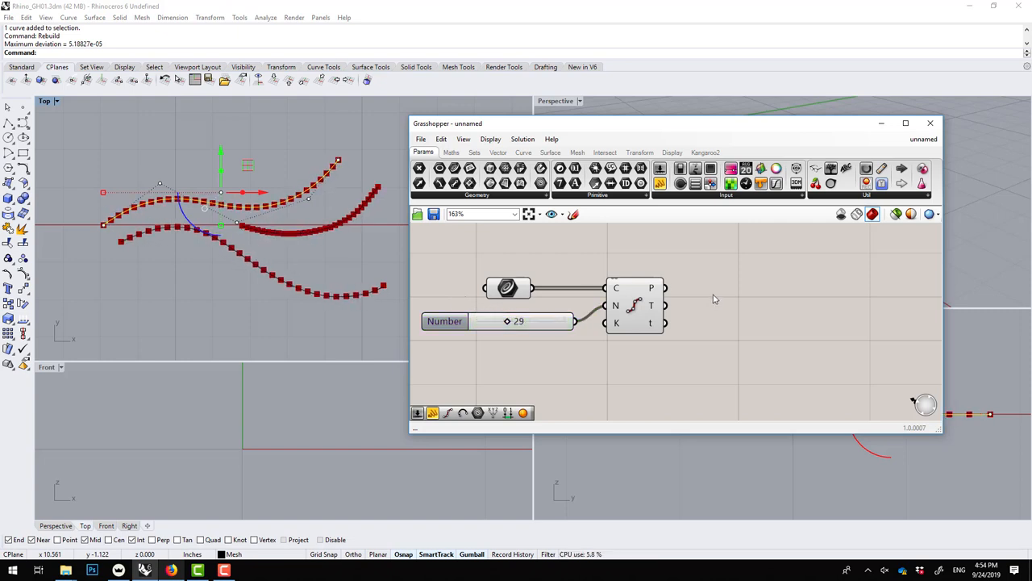
pyautogui.doubleClick(713, 299)
pyautogui.write('sphe')
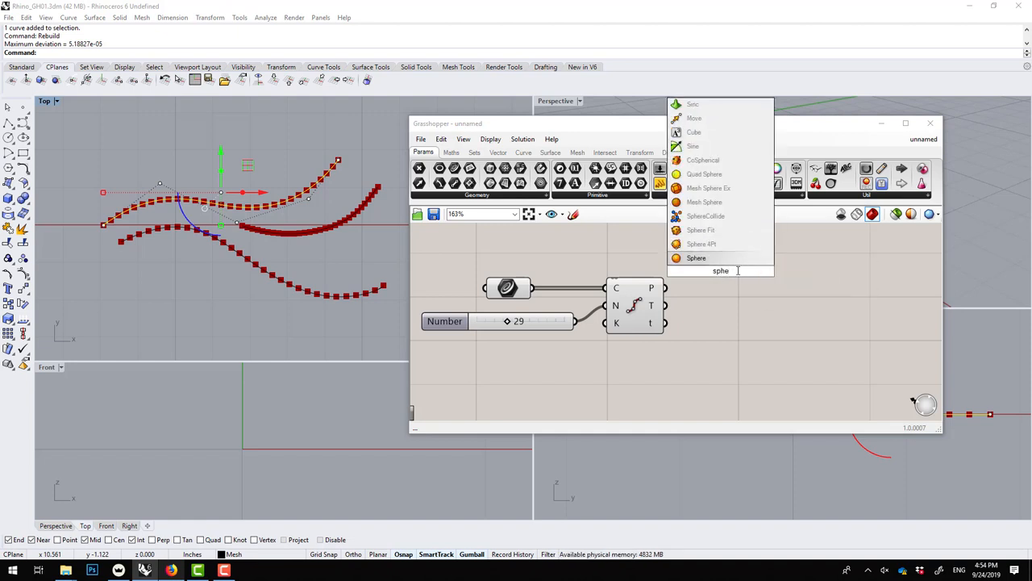
# Place a Sphere component and create a 0.05 slider named 'Radius'
pyautogui.click(696, 257)
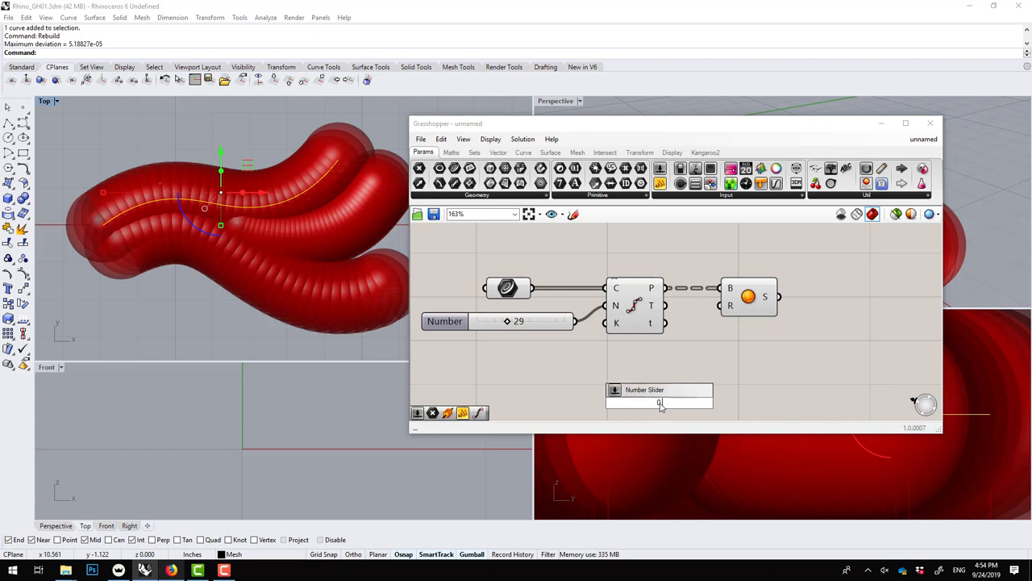
pyautogui.write('0.05')
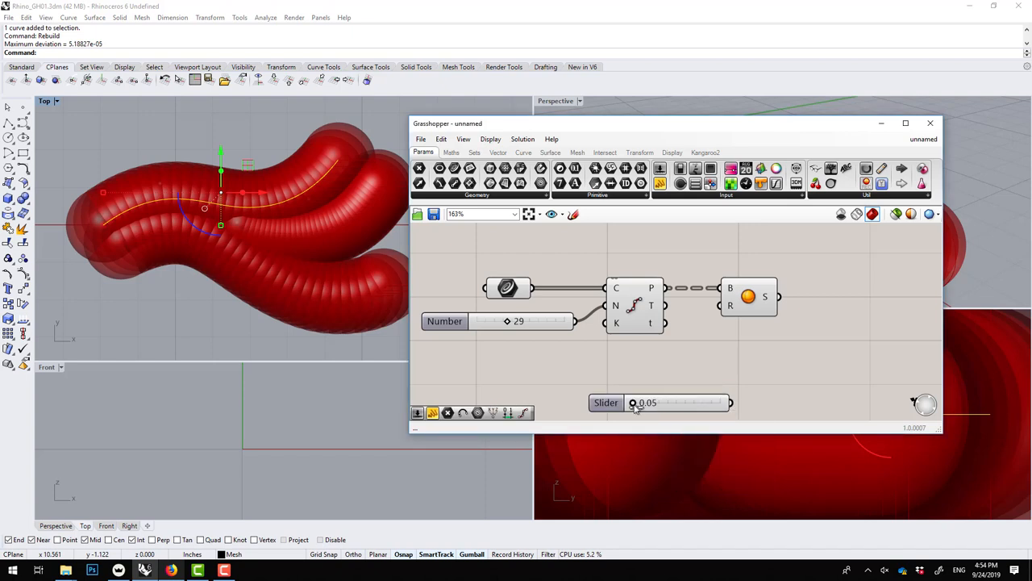
pyautogui.doubleClick(606, 402)
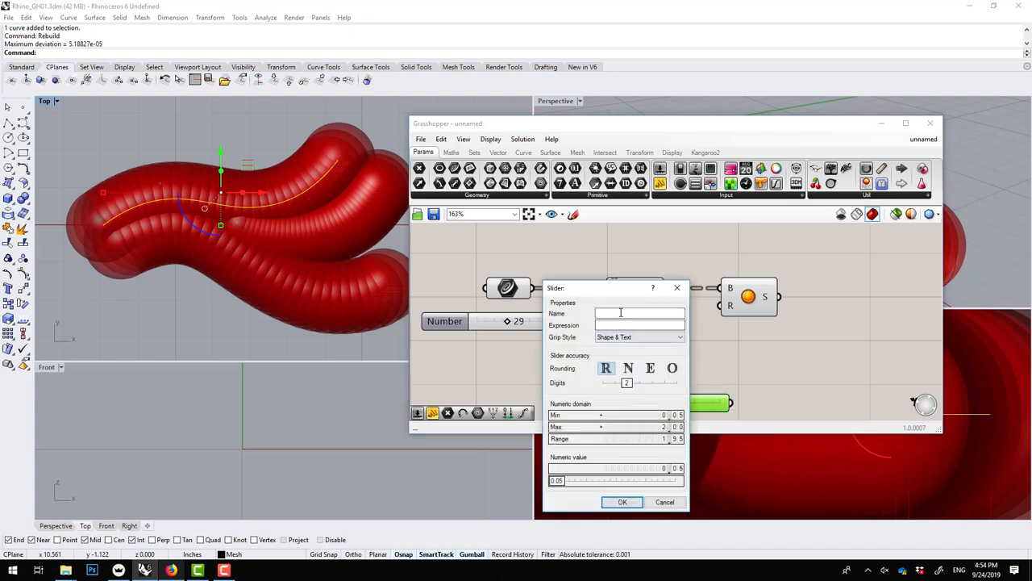
pyautogui.write('Radius')
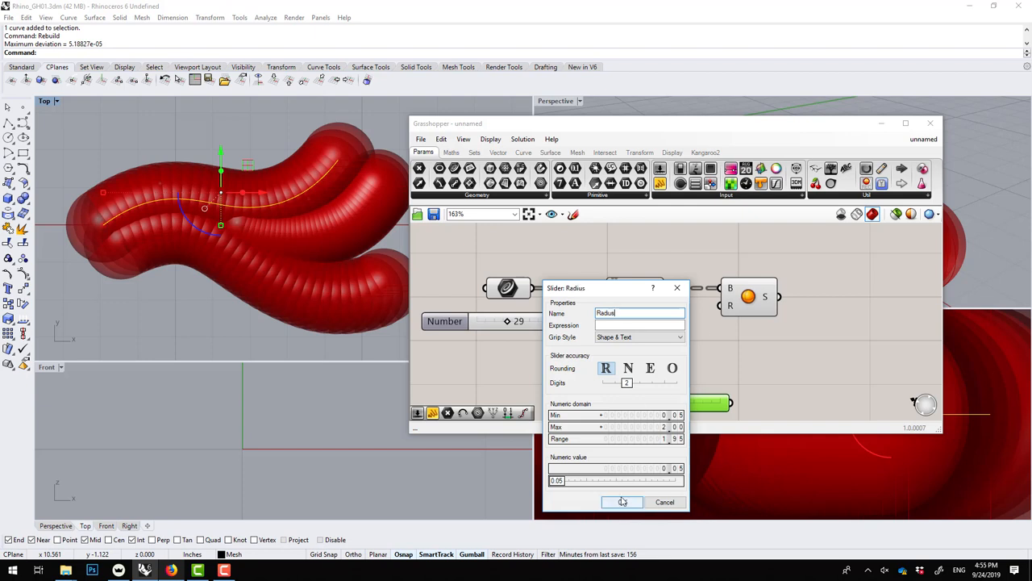
pyautogui.click(621, 502)
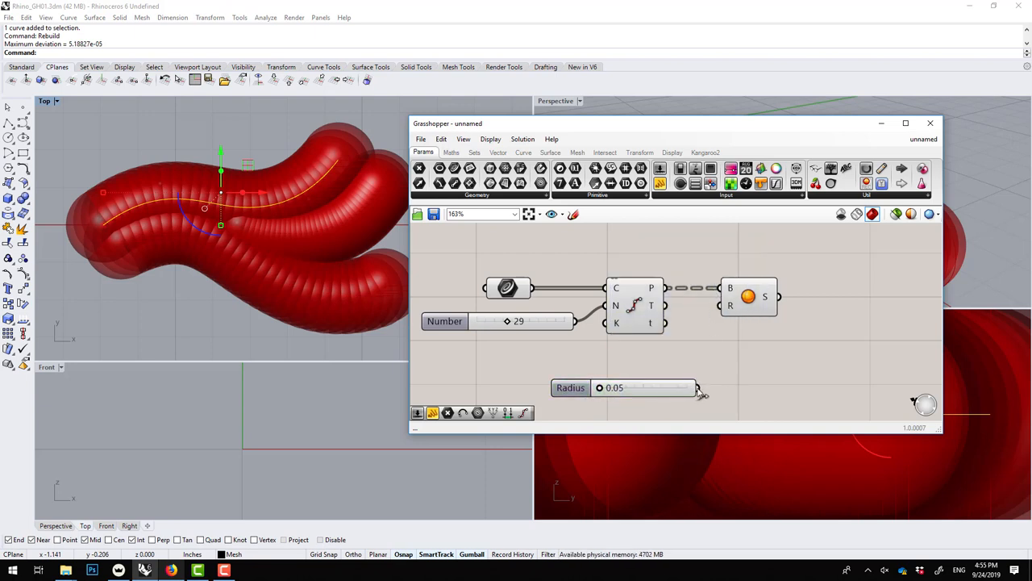
# Wire Radius into the sphere radius, then set Number to 12 and Radius to 0.19
pyautogui.moveTo(695, 388); pyautogui.dragTo(729, 305)
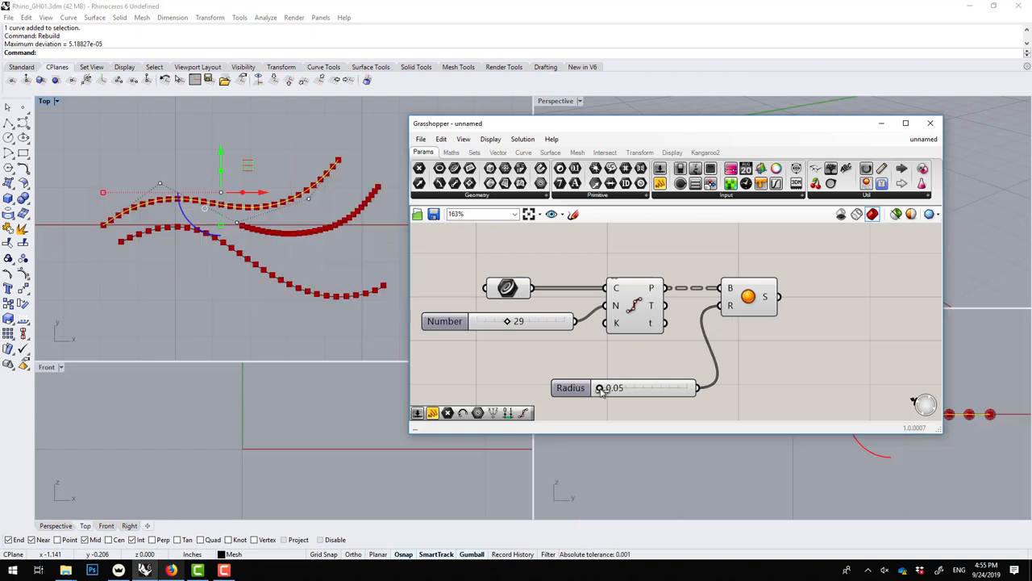
pyautogui.moveTo(601, 388); pyautogui.dragTo(653, 387)
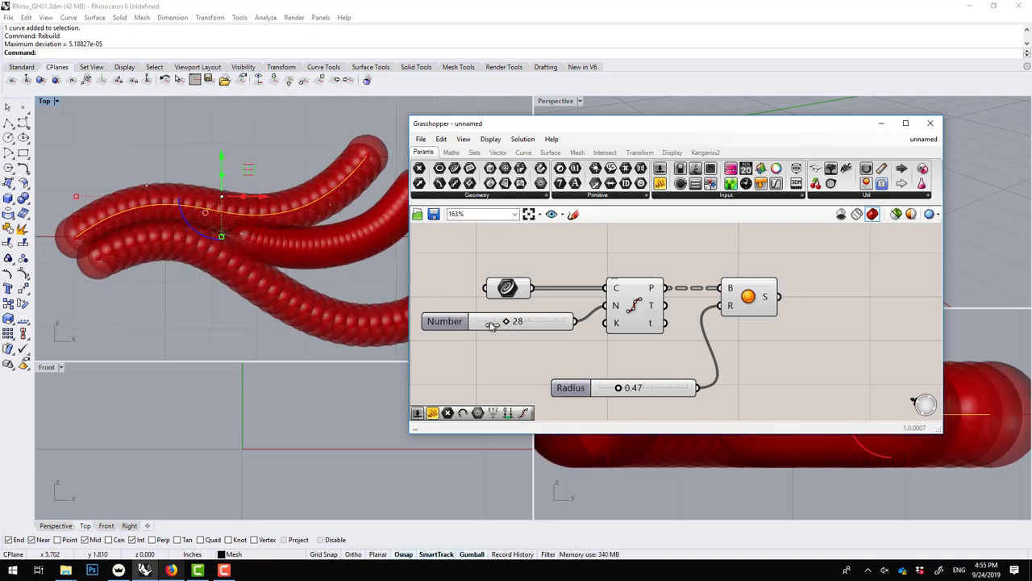
pyautogui.moveTo(516, 321); pyautogui.dragTo(492, 321)
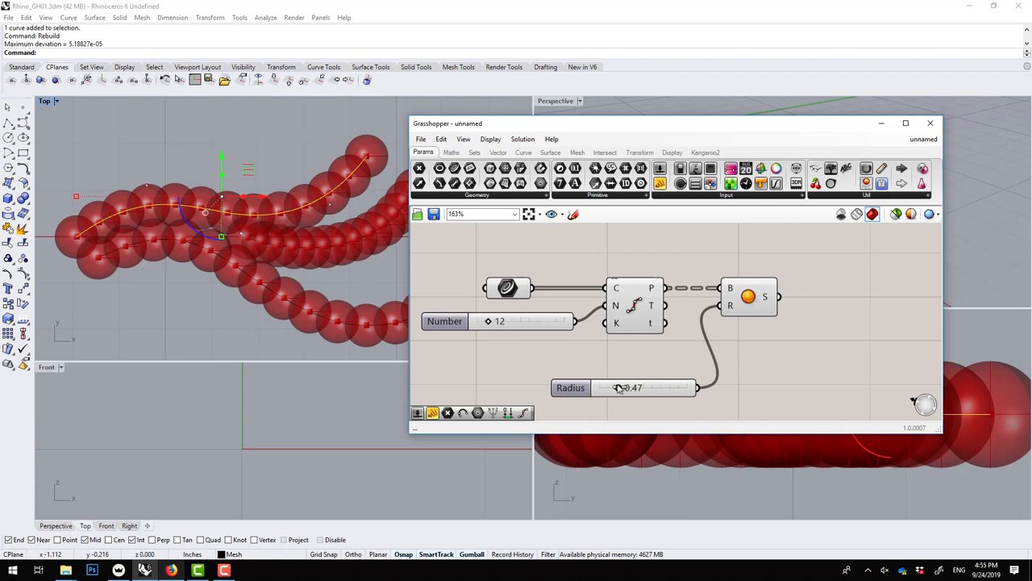
pyautogui.moveTo(616, 387); pyautogui.dragTo(606, 387)
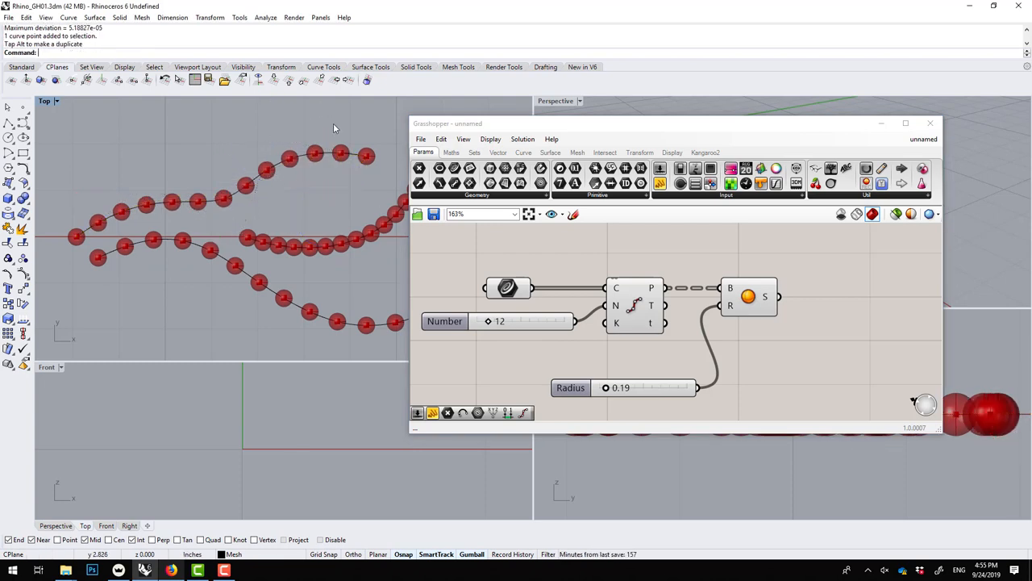
# Bake the 39 spheres from the Sphere component into Rhino, then close Grasshopper
pyautogui.click(748, 297)
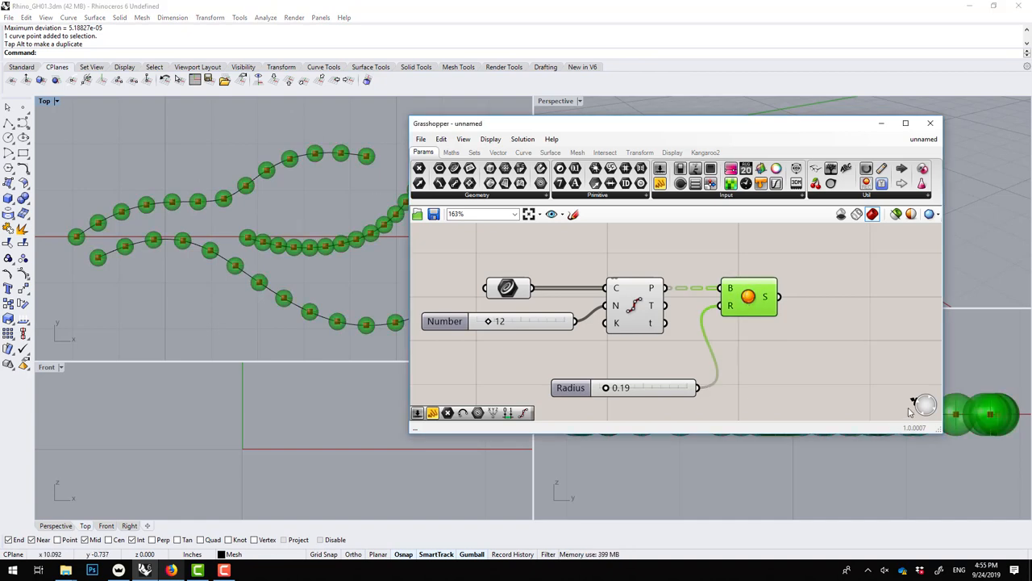
pyautogui.rightClick(748, 296)
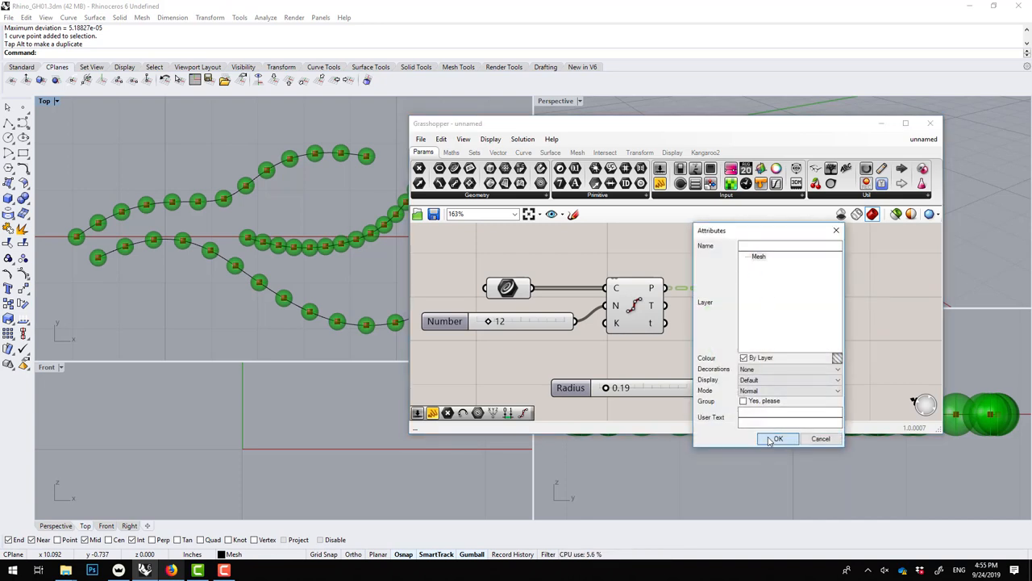
pyautogui.click(776, 438)
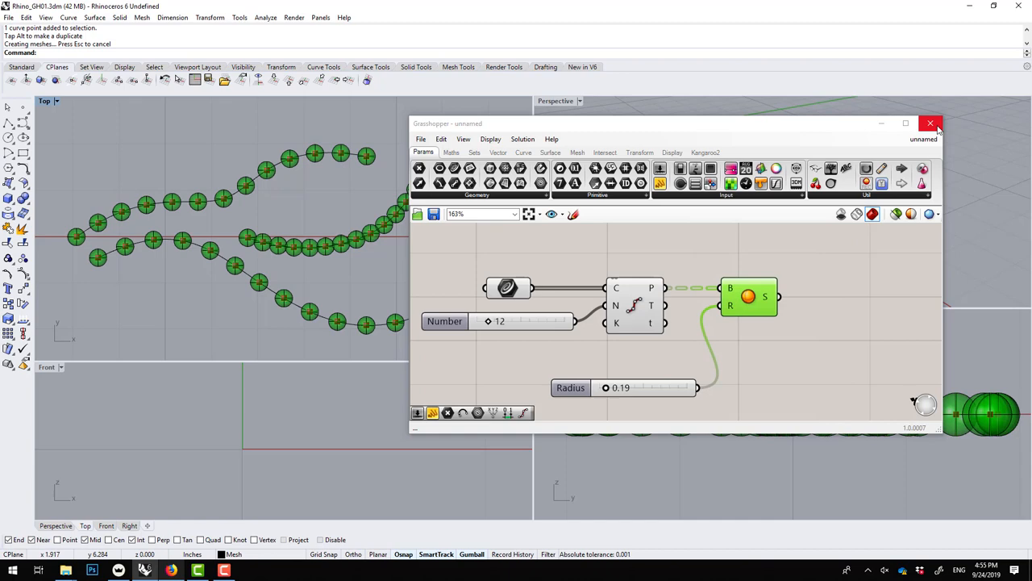
pyautogui.click(931, 123)
pyautogui.write('Mesh')
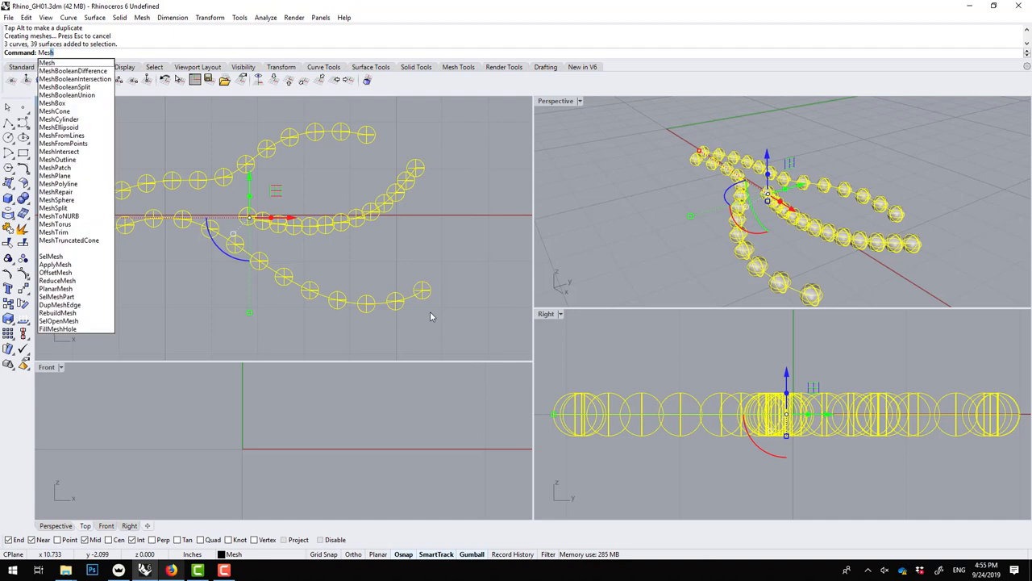
# Run Mesh on the 39 selected baked spheres to bring up Polygon Mesh Options
pyautogui.click(46, 63)
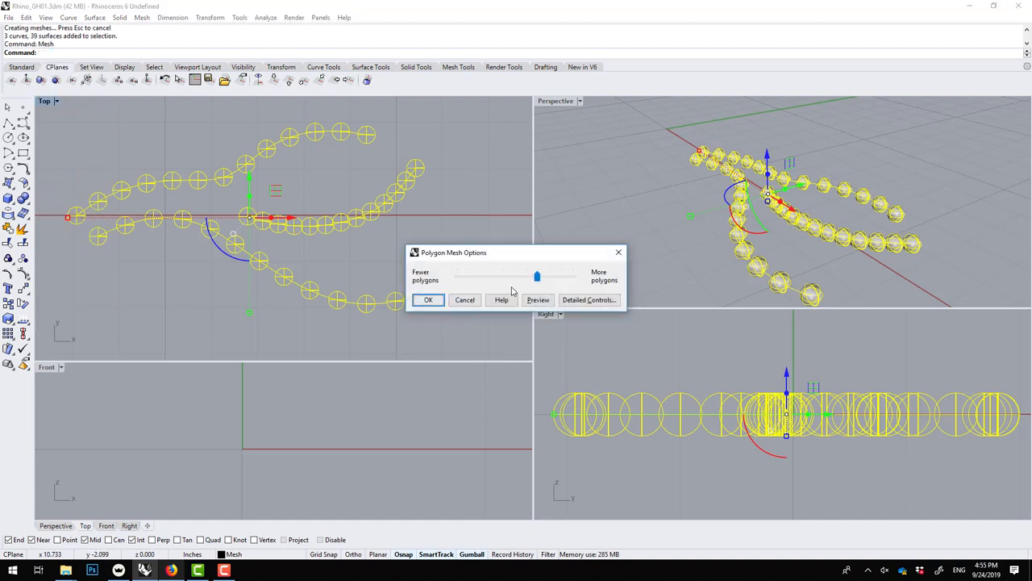